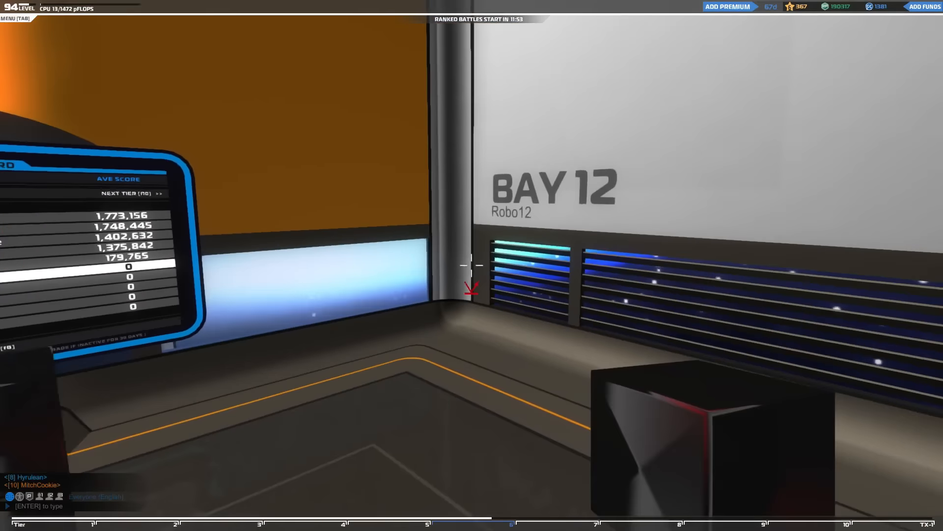
mouse_move(472, 265)
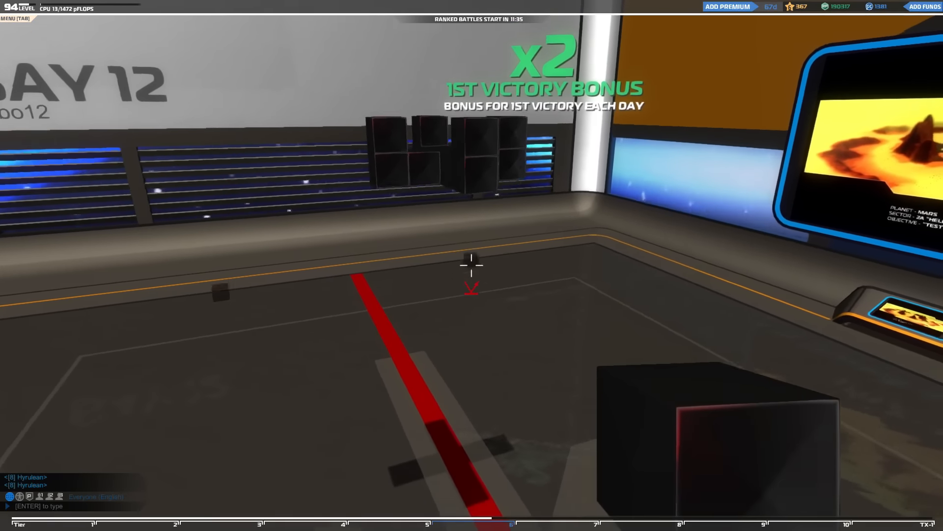
mouse_move(471, 266)
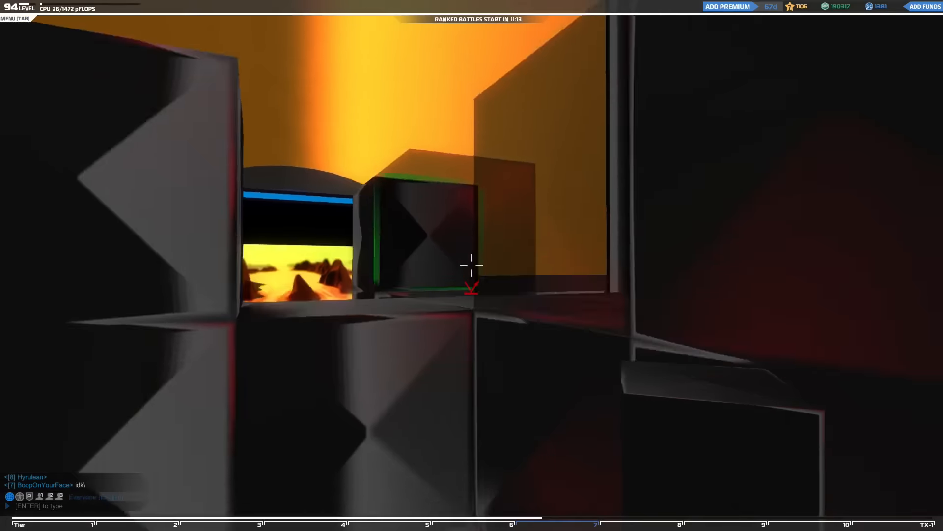
mouse_move(471, 264)
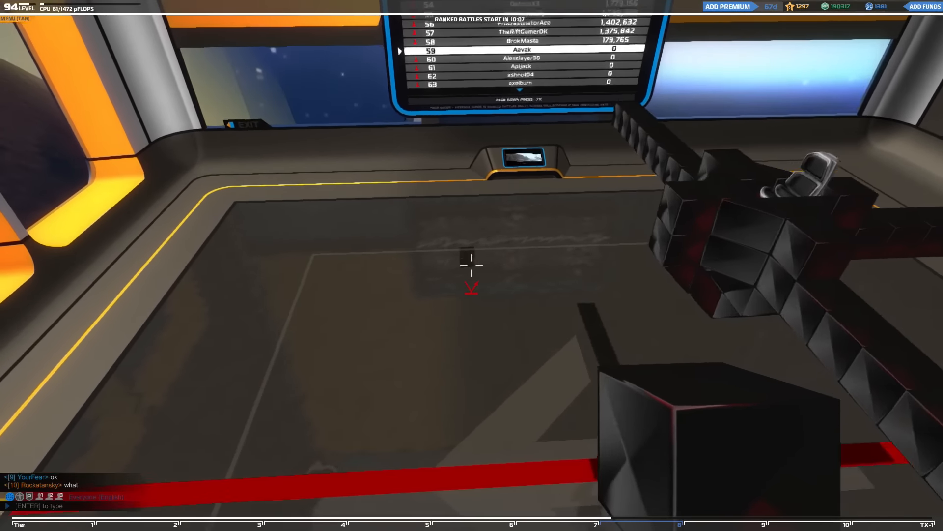
mouse_move(472, 265)
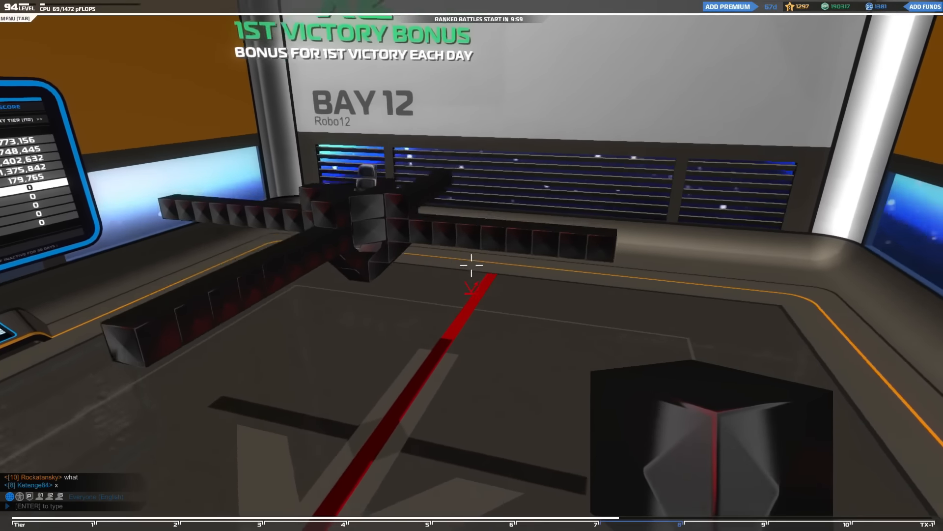
mouse_move(472, 265)
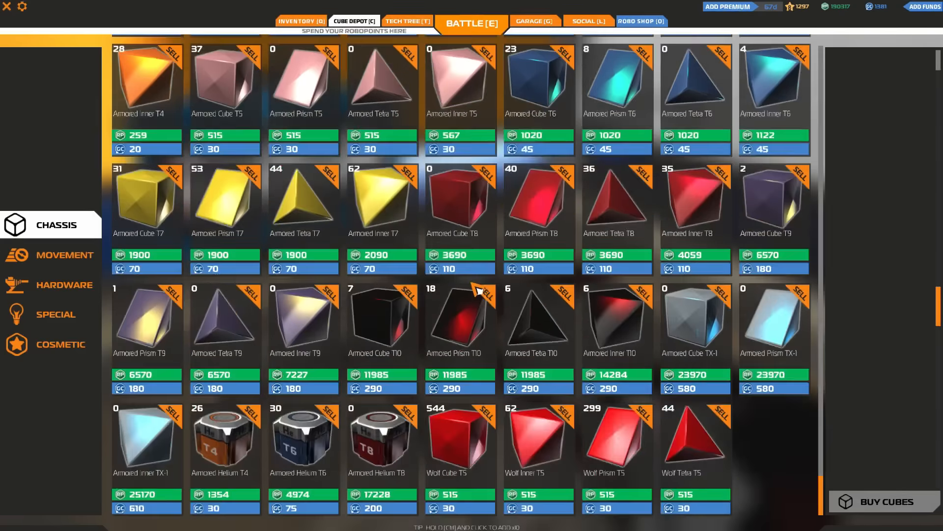
- Review Rotor Blade T10 stats, view the Bay 04 copter in the garage, then reload Bay 12 to build
left_click(62, 254)
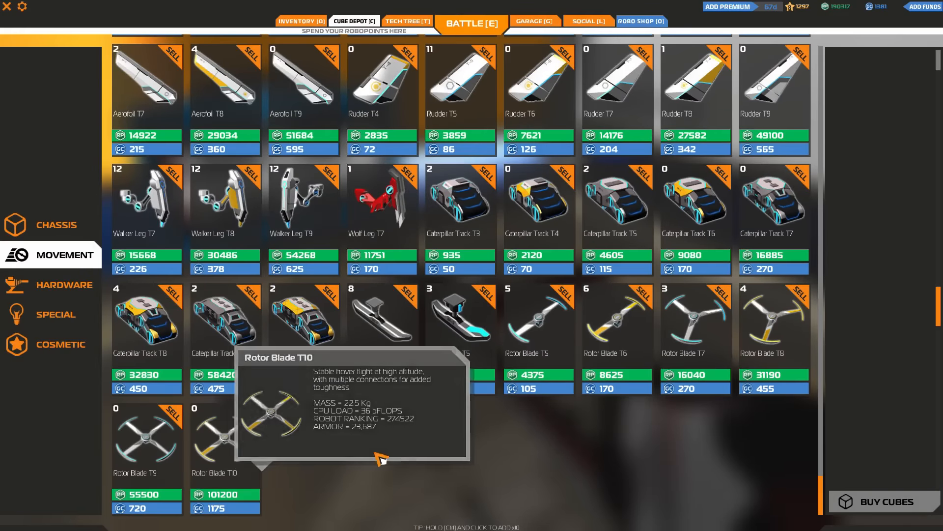
left_click(532, 21)
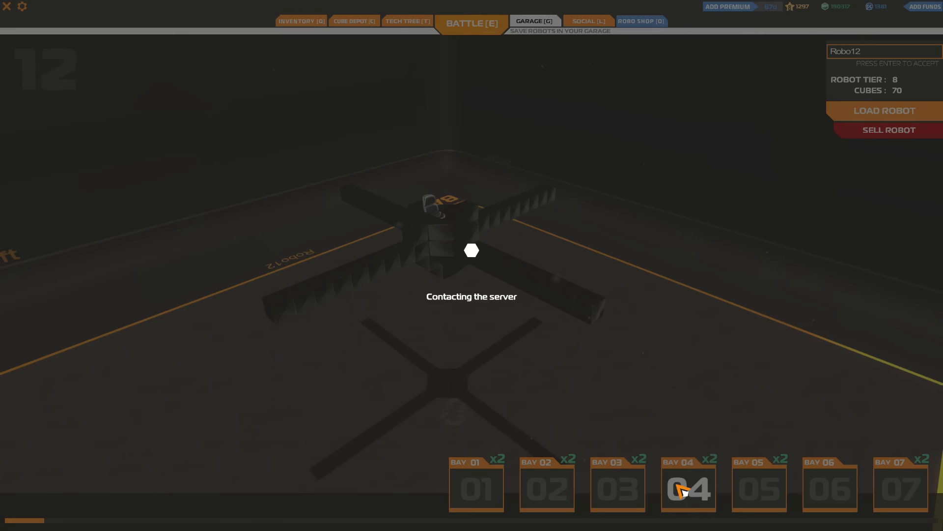
left_click(688, 488)
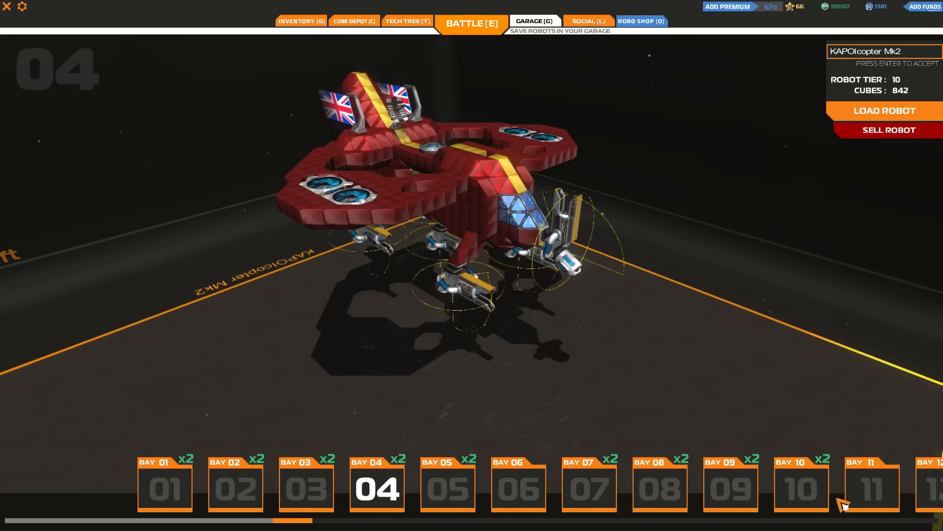
left_click(836, 487)
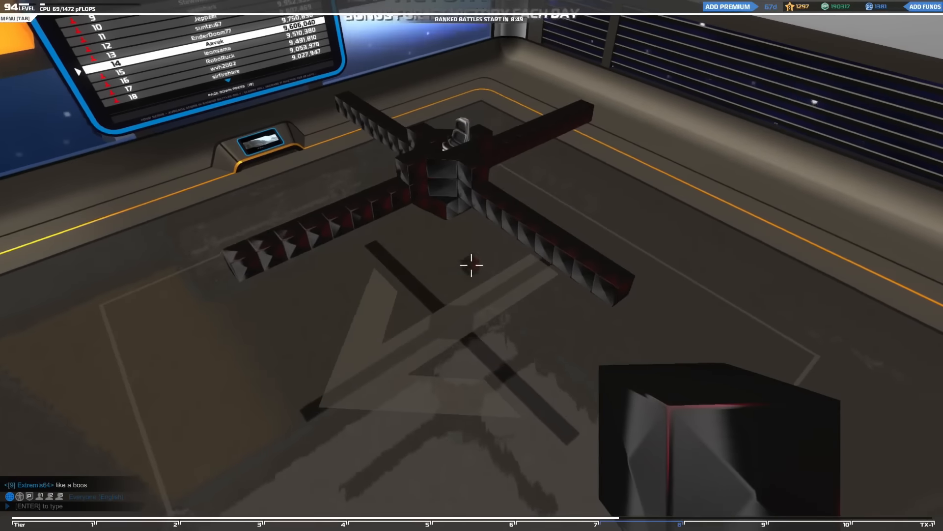
mouse_move(472, 265)
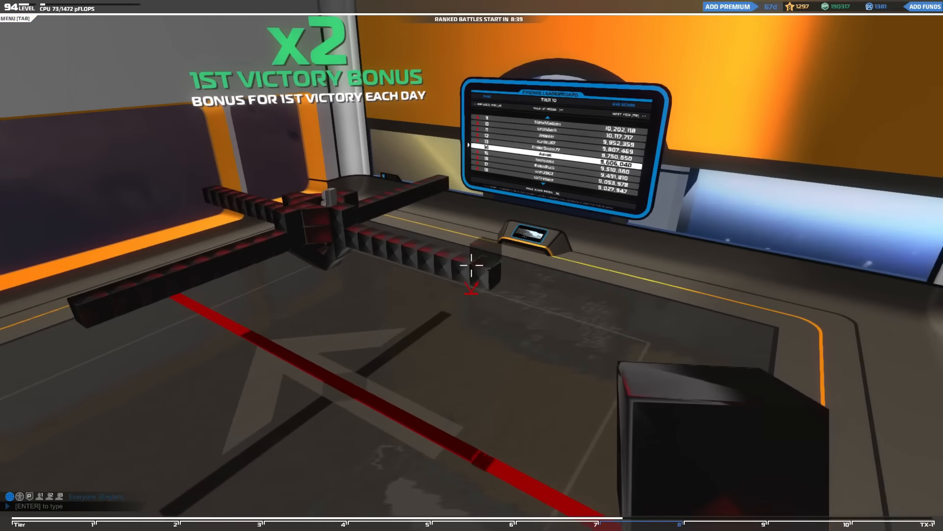
- Bring up the hardware inventory of weapons and blades after adding cubes to the frame
key("tab")
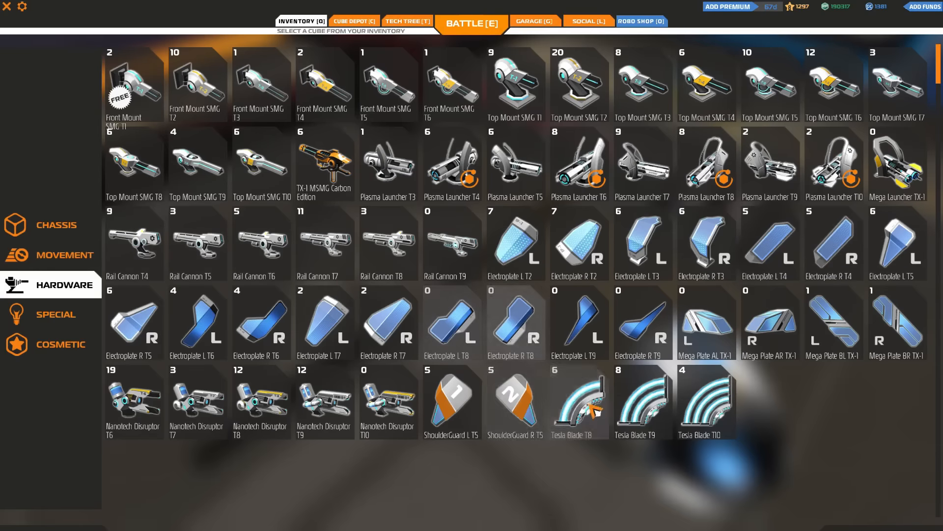
- Switch to the Cube Depot hardware listing of guns, plasma launchers, rail cannons and electroplates
left_click(472, 23)
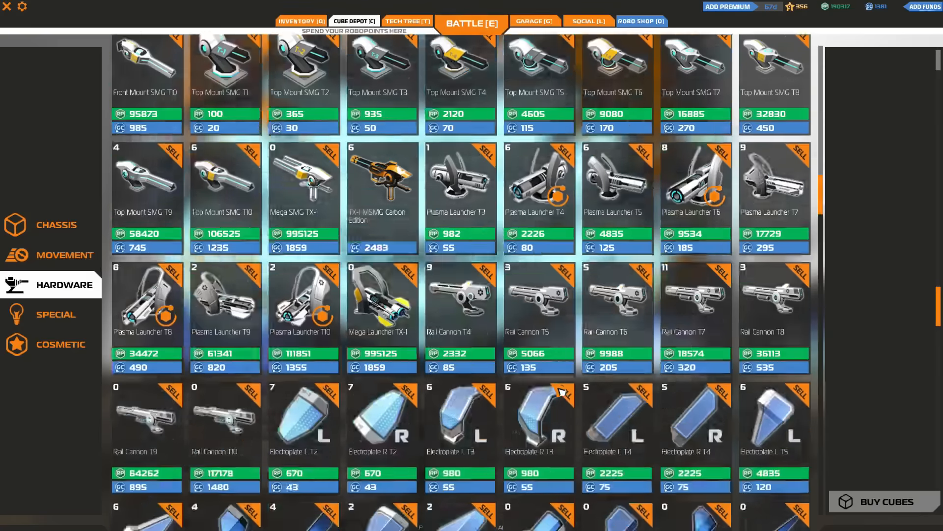
- Scroll the depot hardware list before buying a part and returning to owned hardware
scroll("down", 3)
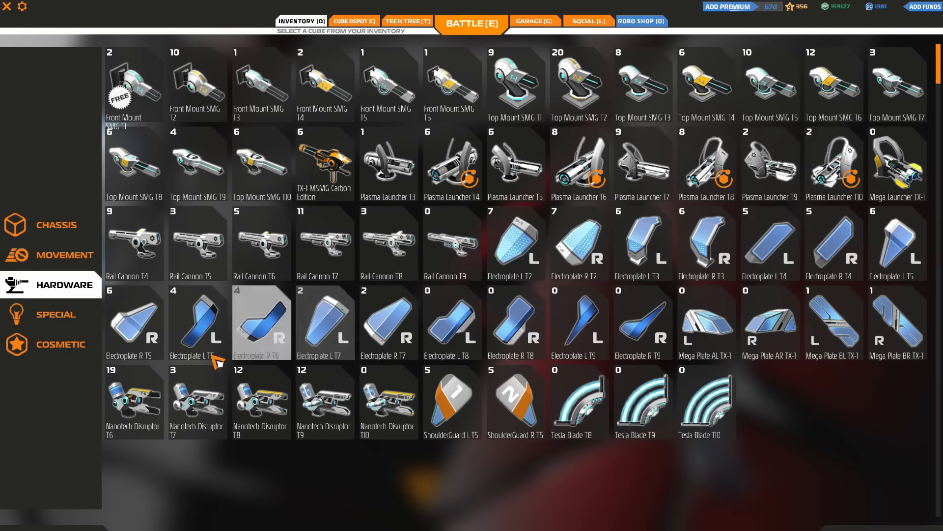
- Choose the Radar Jammer T7 from the Special category and fit it on the copter
left_click(59, 344)
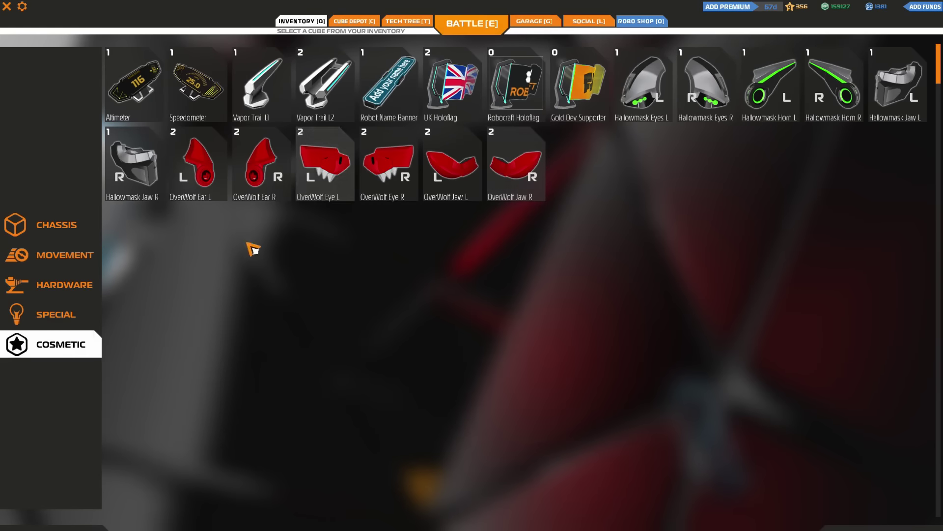
left_click(58, 313)
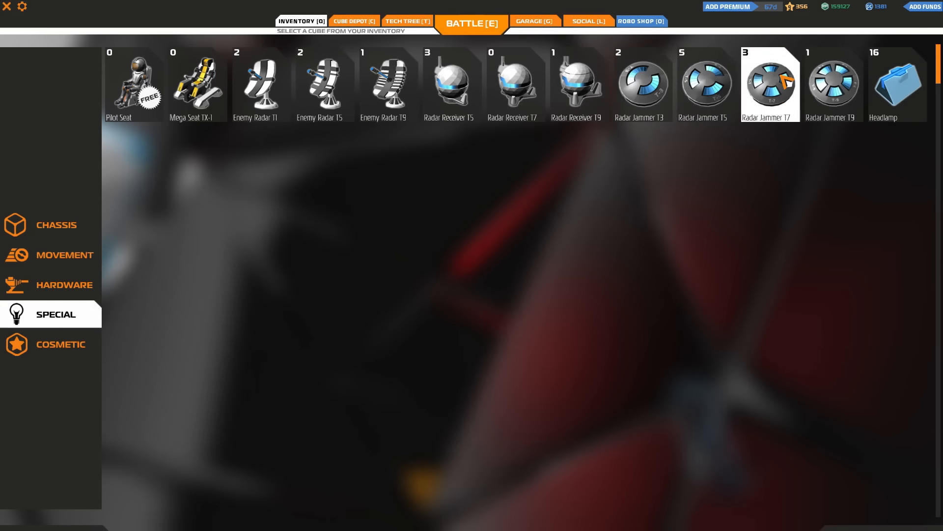
left_click(471, 24)
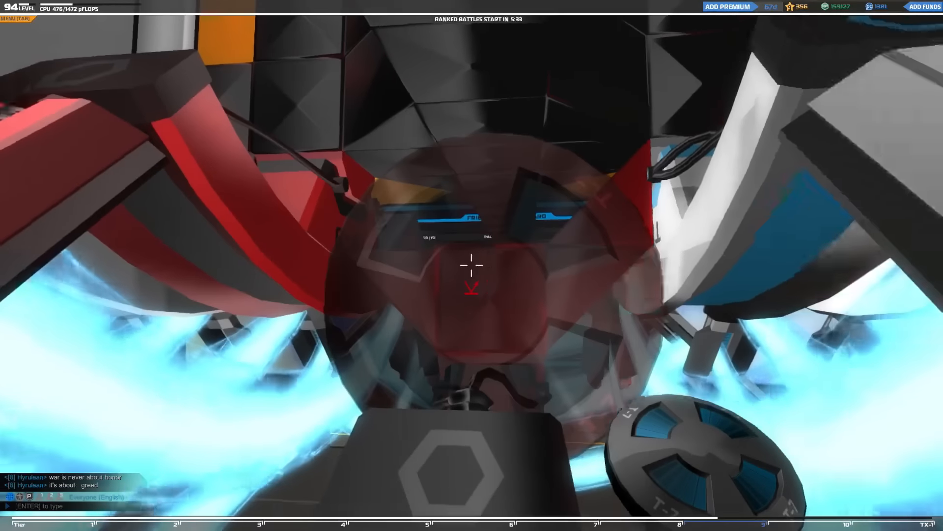
mouse_move(472, 264)
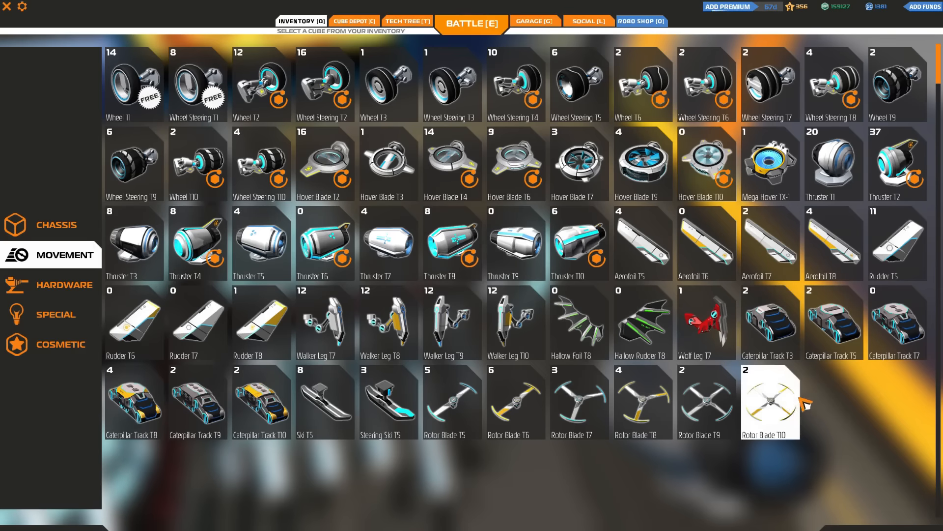
- Show the chassis cubes category to find the armored T10 cubes
left_click(50, 224)
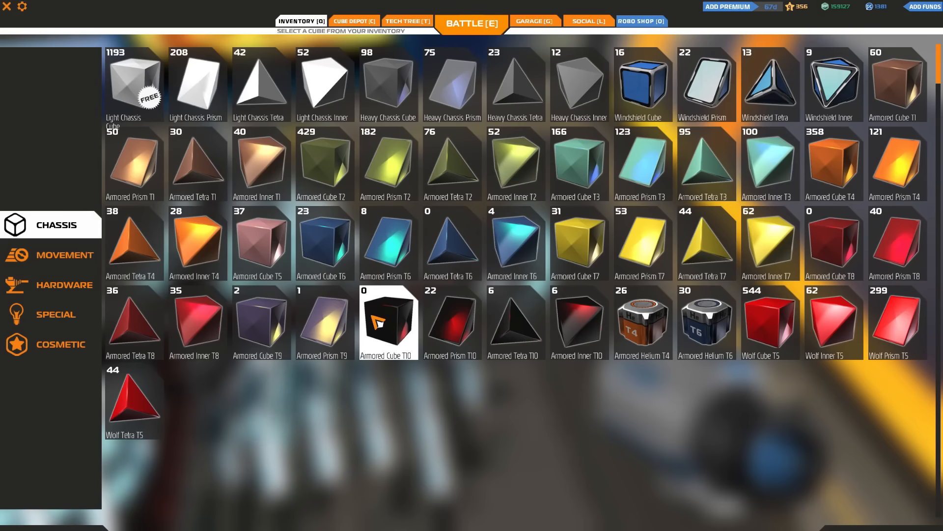
mouse_move(408, 328)
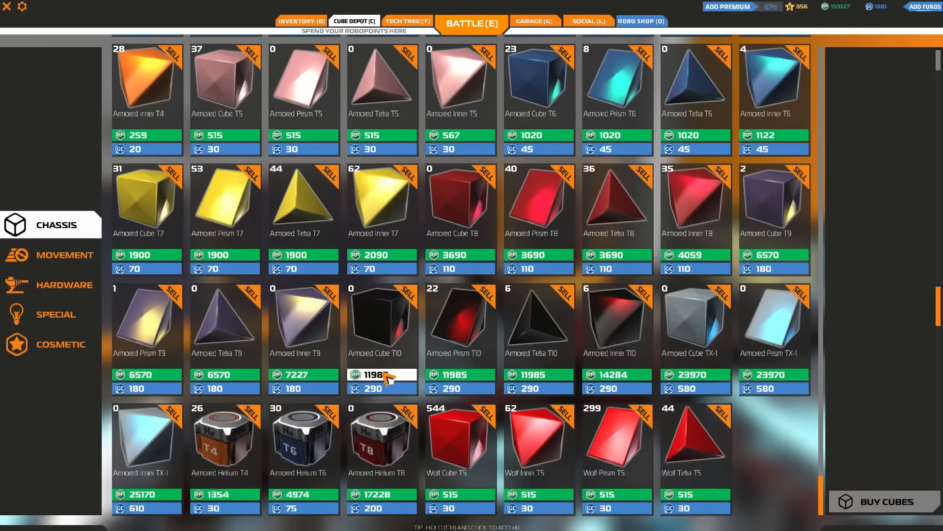
- Order ten Armored Cube T10 blocks and confirm the 119850 robopoint purchase
left_click(381, 373)
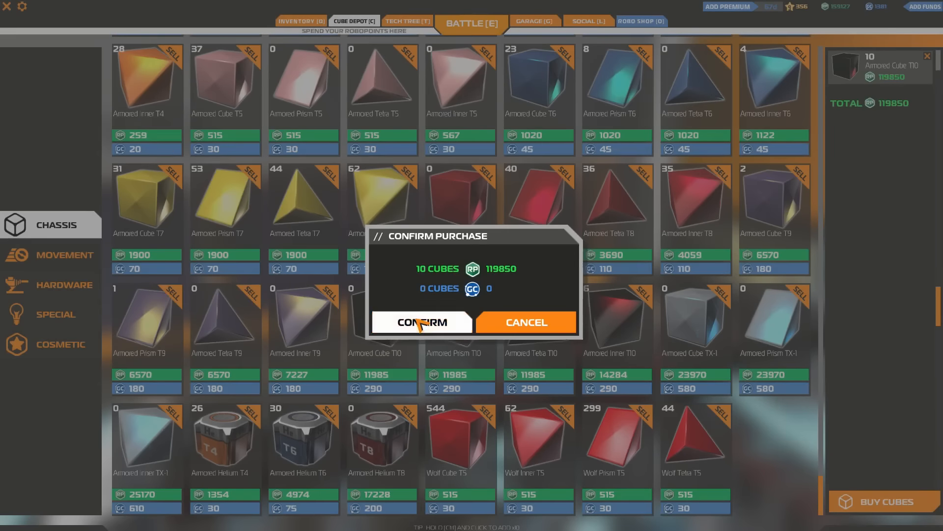
left_click(420, 322)
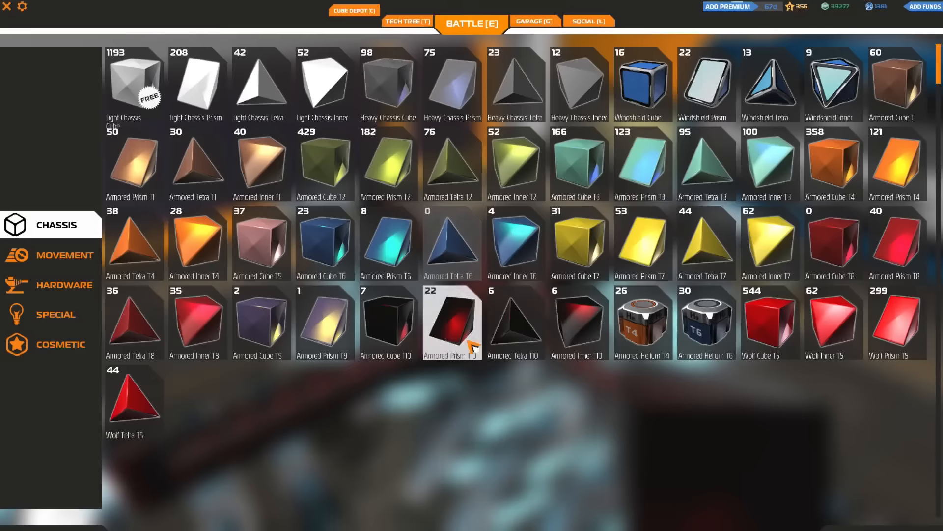
- Place Armored Prism T10 on the copter, then select Rotor Blade T8 from Movement to attach
left_click(57, 314)
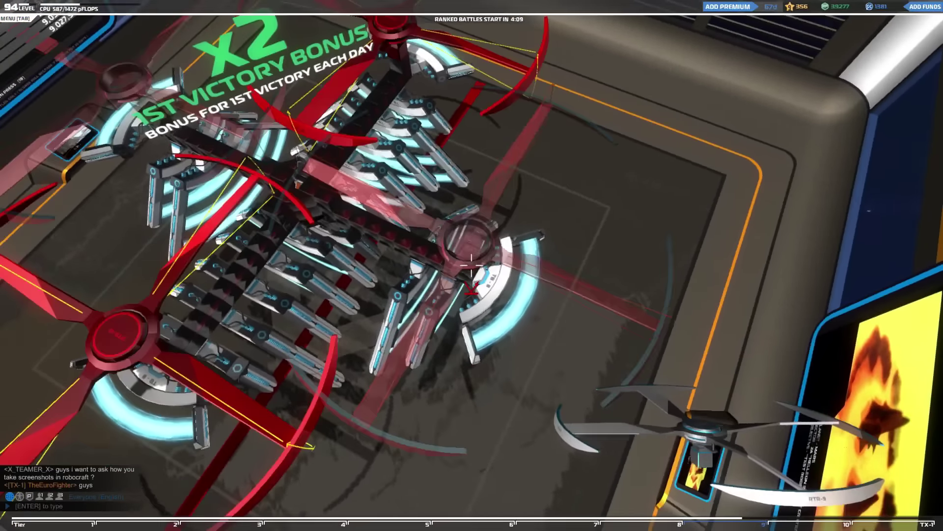
left_click(301, 21)
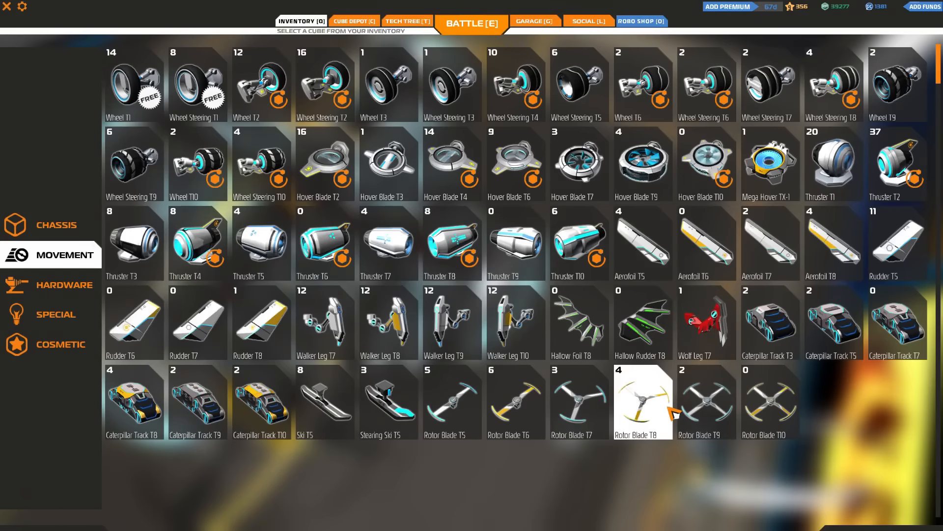
left_click(471, 22)
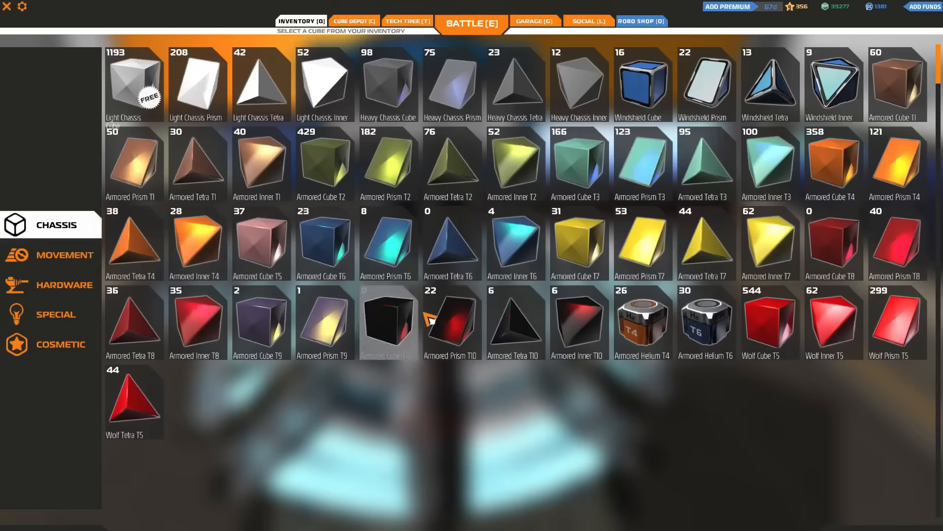
- Check the cube store, return to inventory and take a Rotor Blade T10 from Movement to attach
left_click(353, 21)
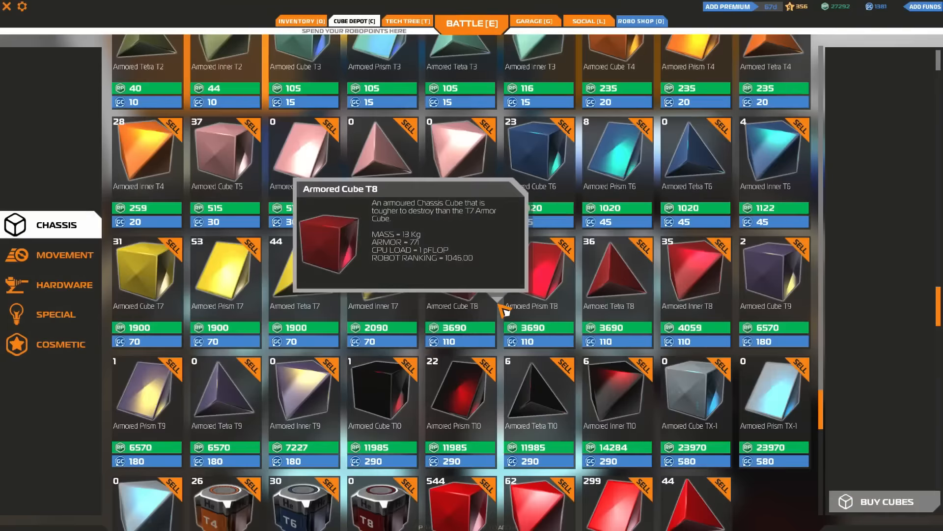
left_click(471, 23)
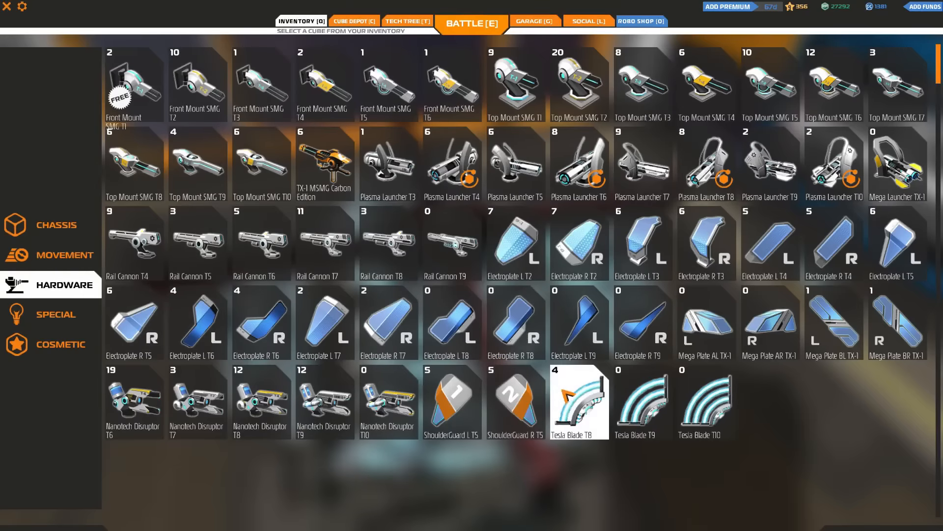
left_click(67, 255)
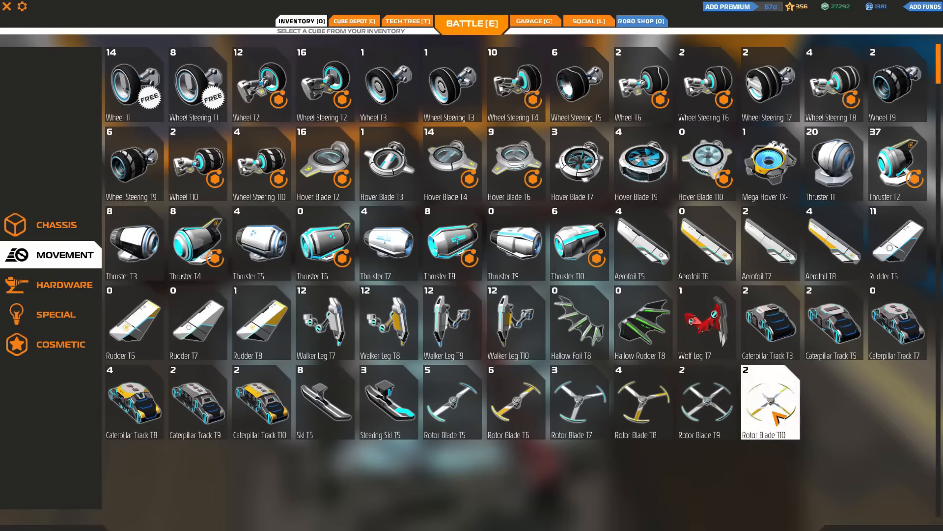
left_click(471, 23)
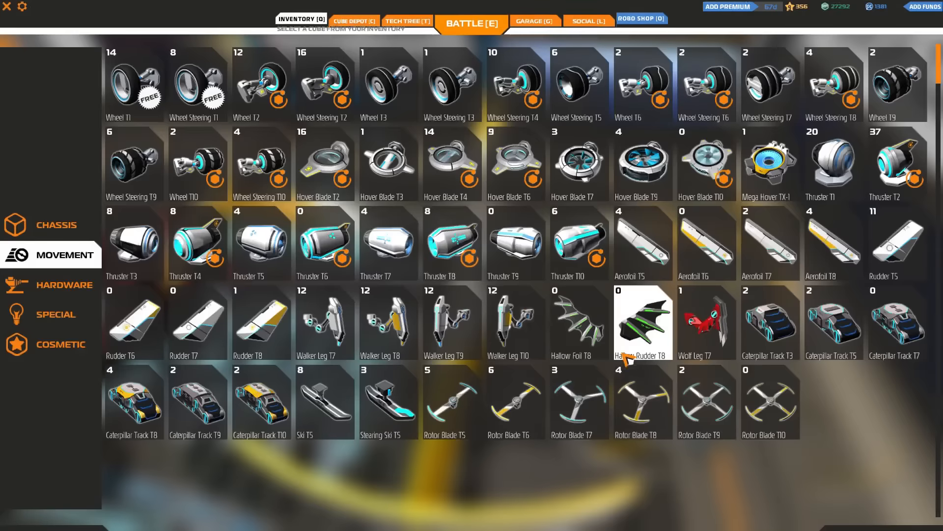
left_click(472, 22)
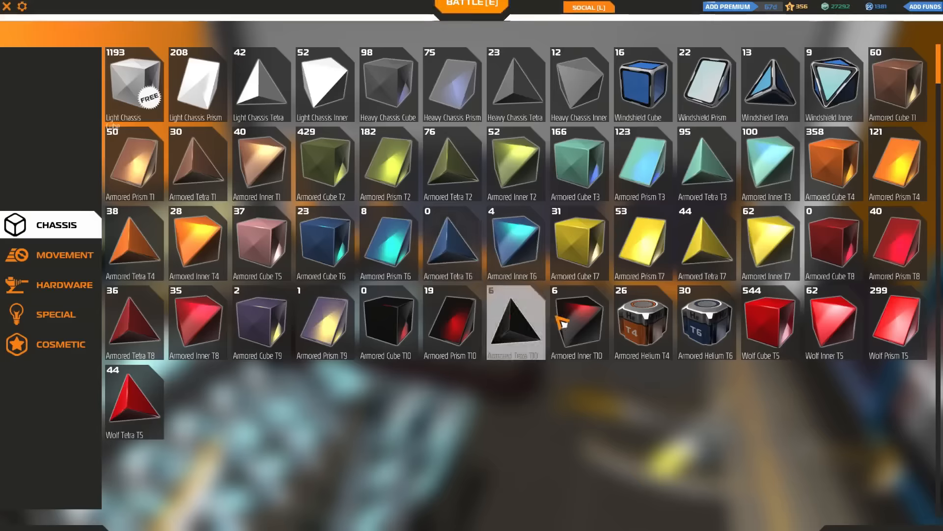
- Take a Rotor Blade T9 from the Movement inventory to build with
left_click(56, 255)
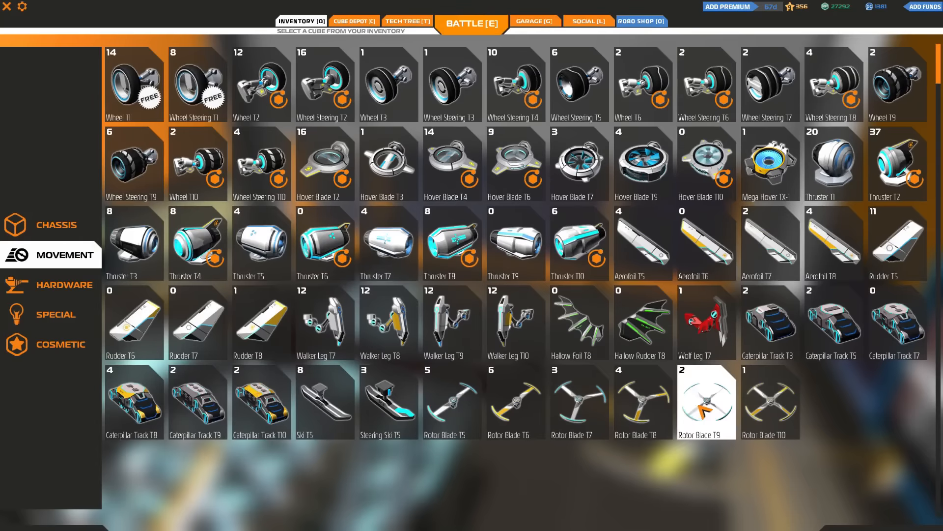
left_click(472, 23)
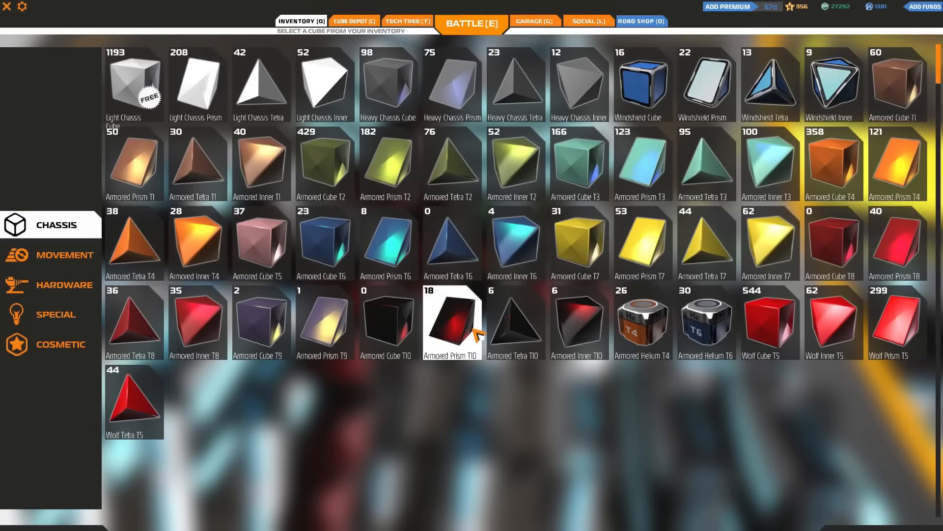
mouse_move(579, 323)
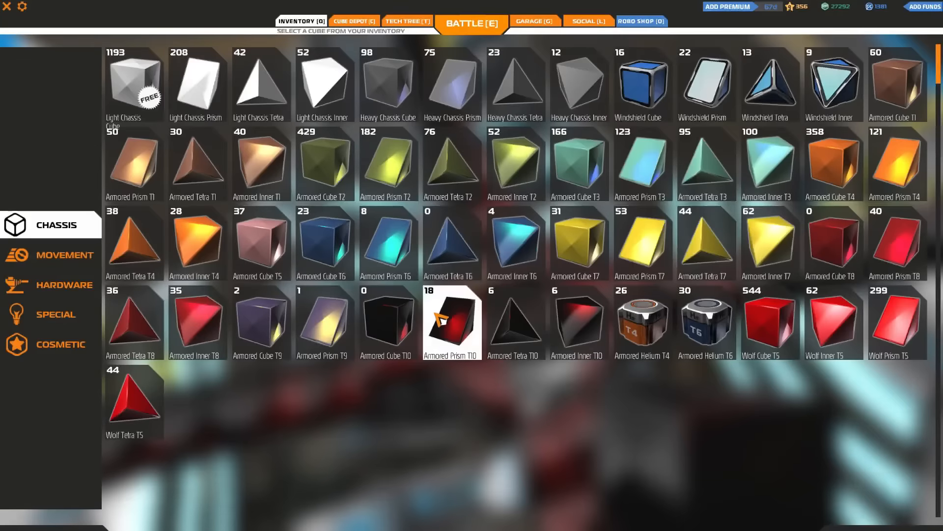
left_click(354, 21)
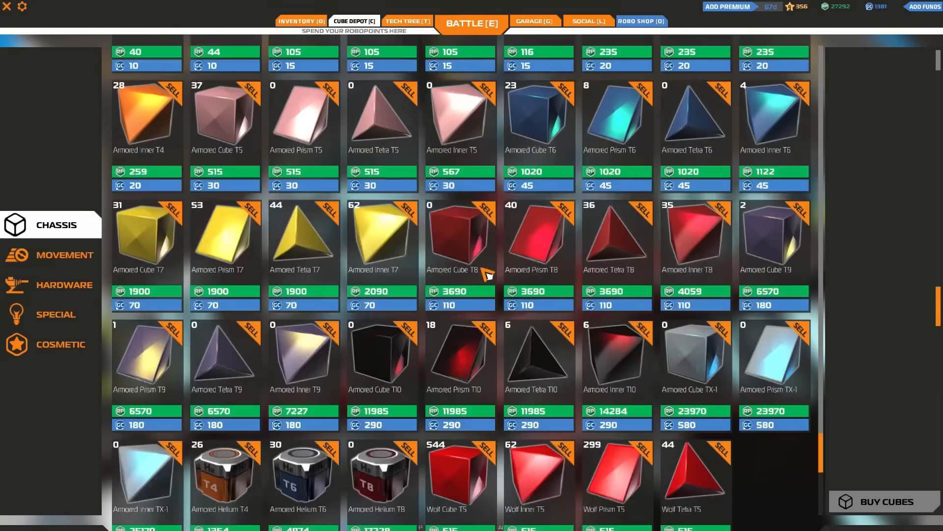
scroll("down", 3)
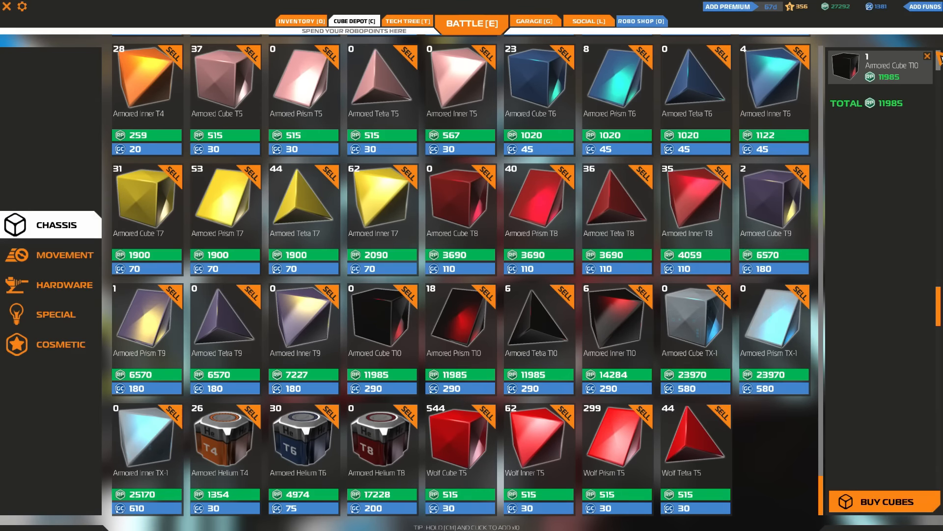
left_click(301, 21)
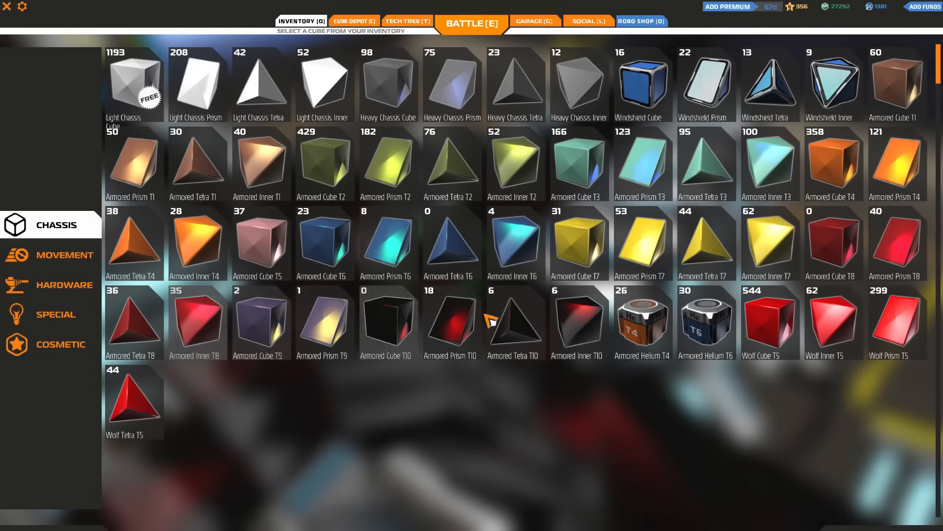
mouse_move(834, 243)
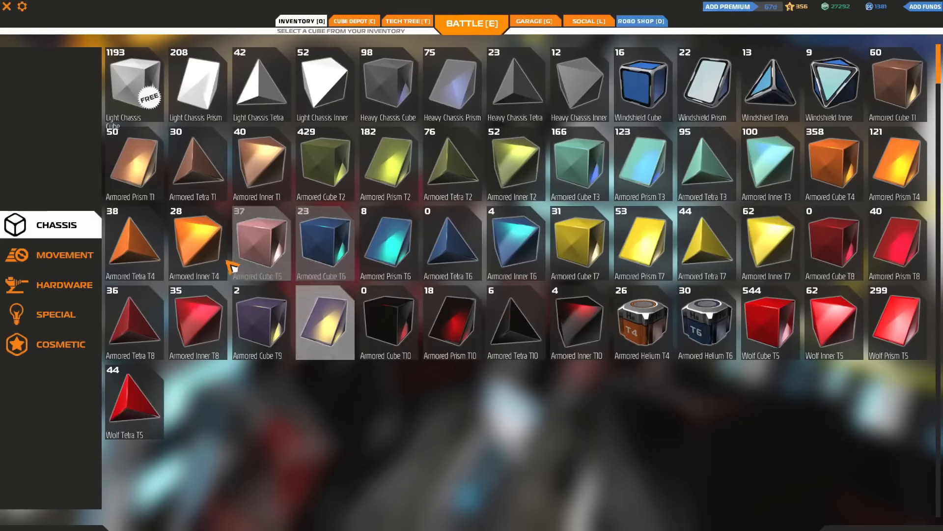
- Pick an armored chassis cube from the inventory to place on the robot
left_click(59, 254)
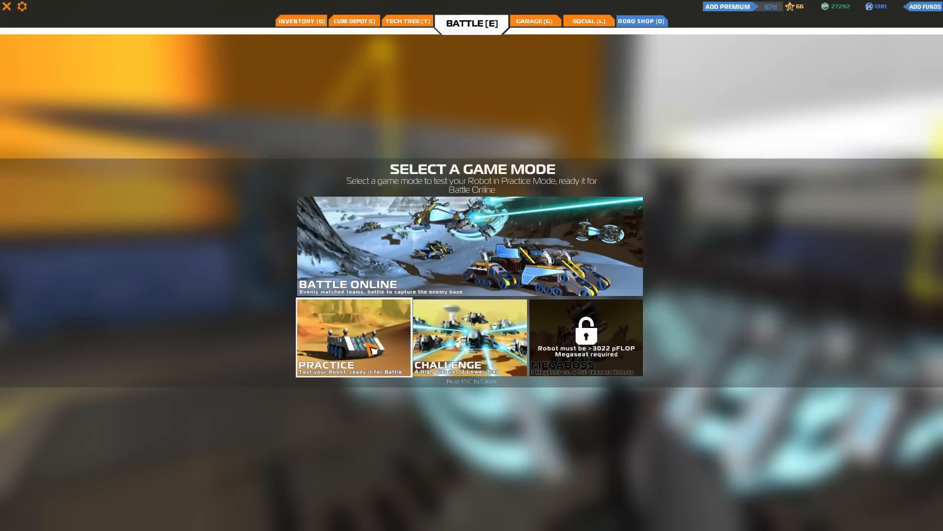
- Dismiss the Select a Game Mode screen to return to building with Armored Prism T10
left_click(354, 336)
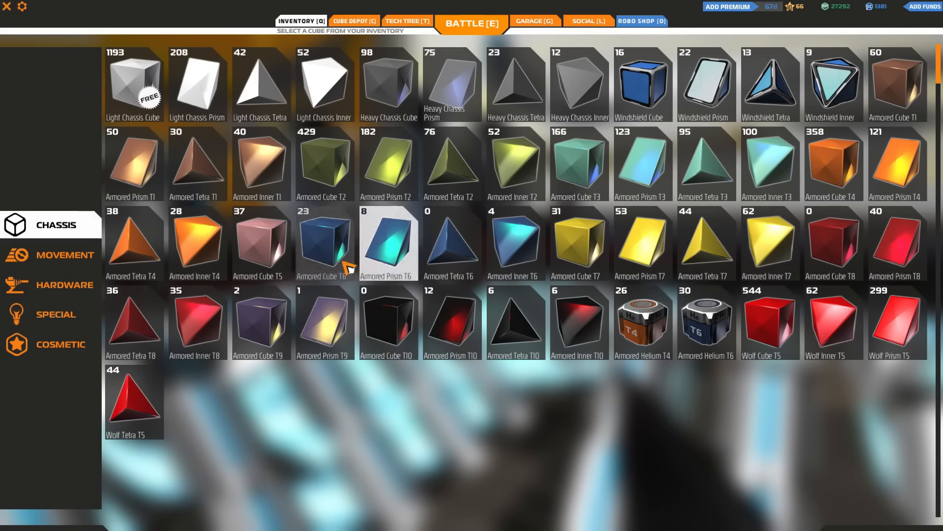
mouse_move(770, 243)
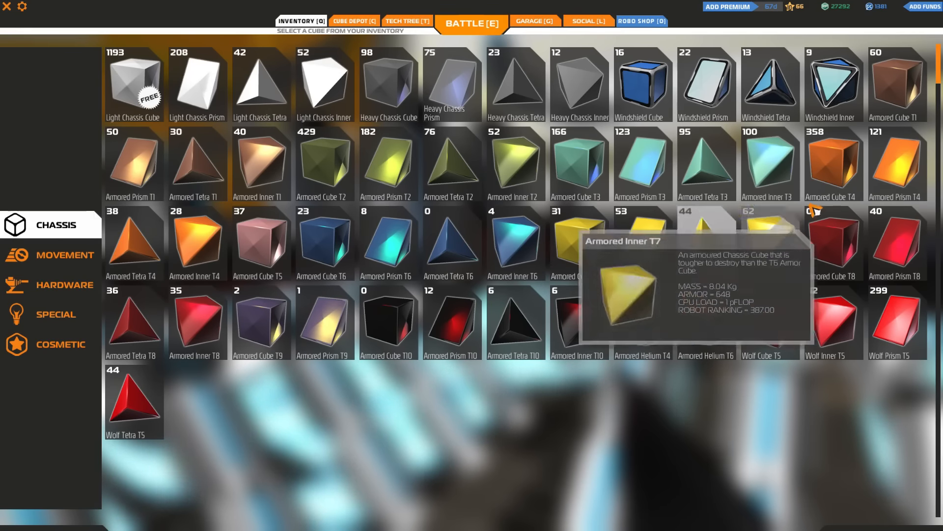
- Take the Armored Inner T7 block to line the frame around the thrusters with yellow armor
left_click(471, 23)
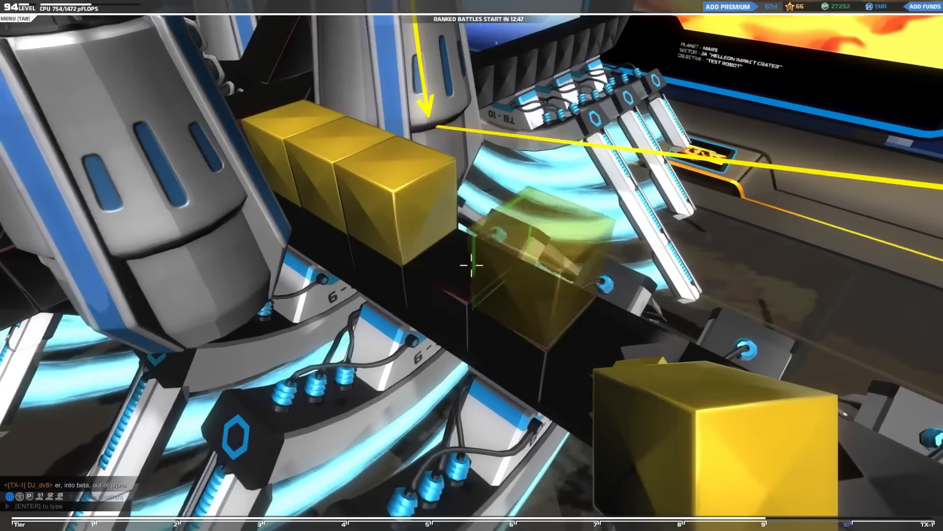
mouse_move(471, 264)
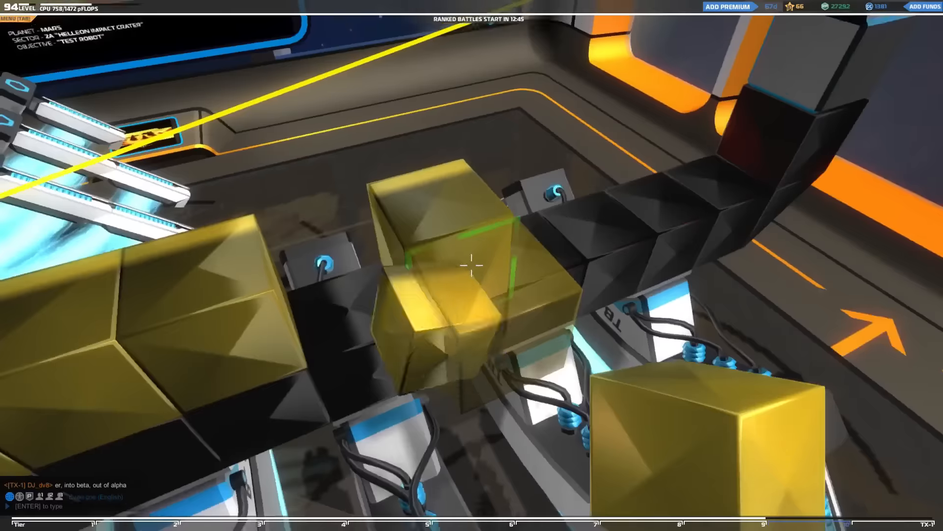
mouse_move(471, 265)
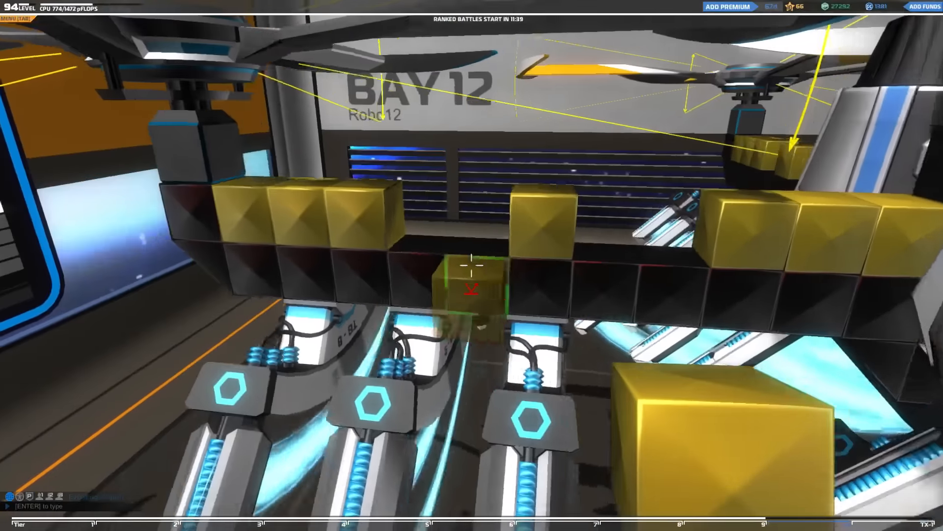
mouse_move(471, 264)
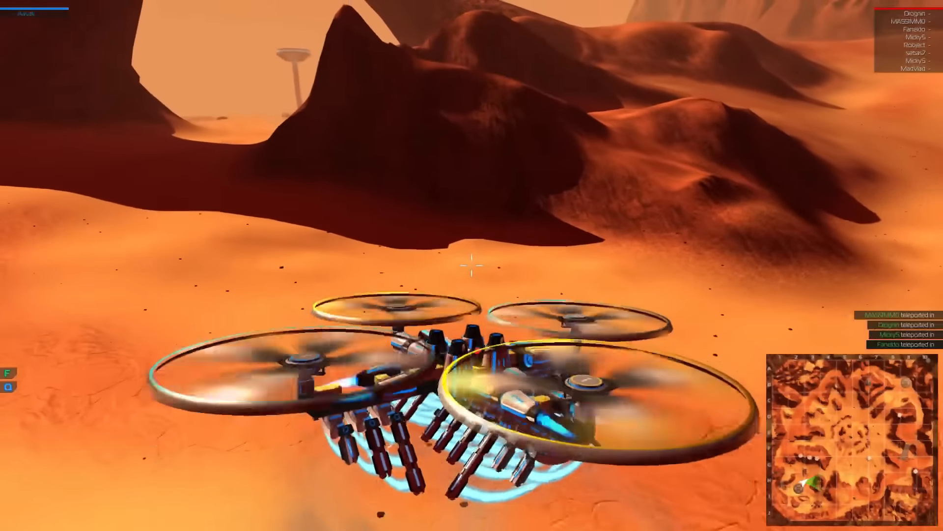
mouse_move(472, 265)
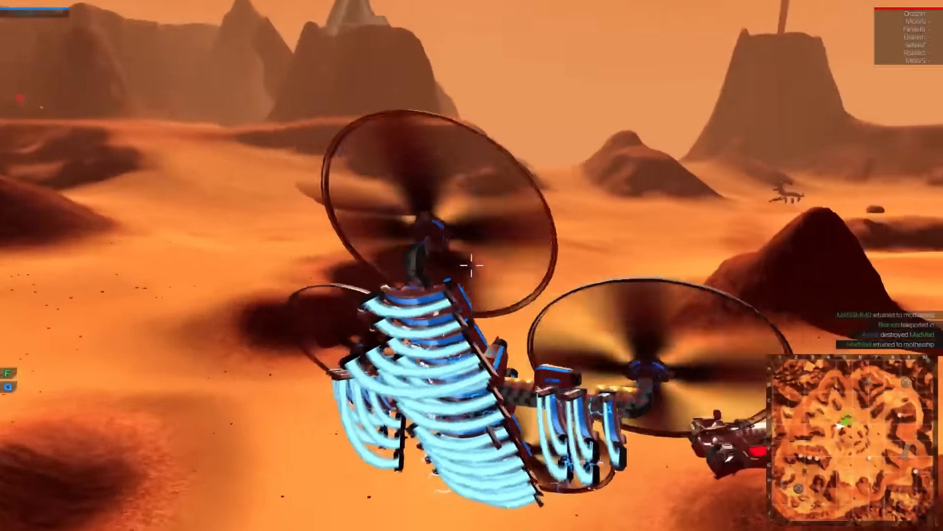
mouse_move(471, 266)
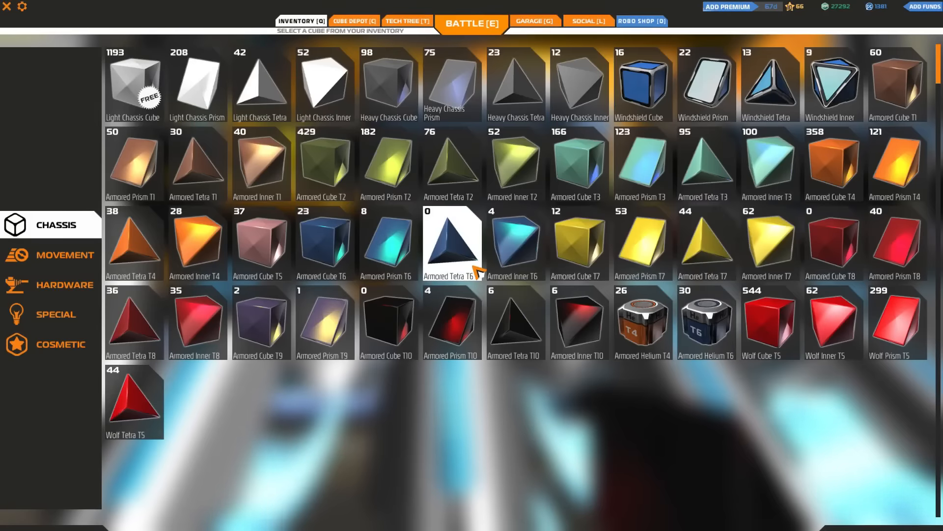
- Place Armored Tetra T6 and Armored Prism T7 blocks along the copter's arms
left_click(471, 22)
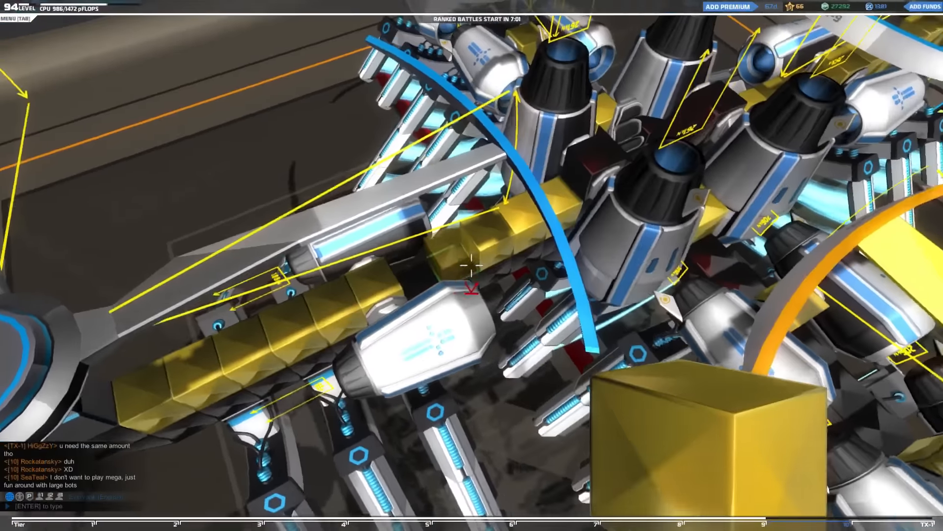
left_click(300, 22)
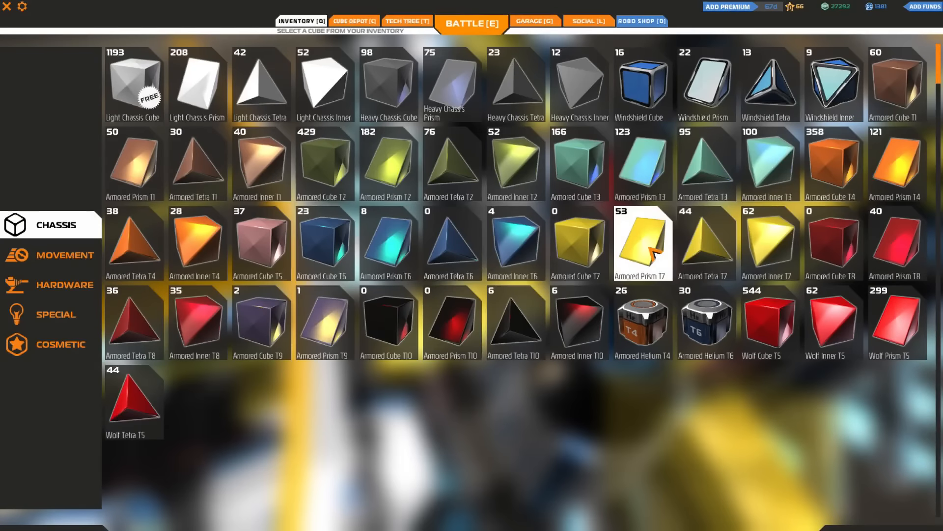
left_click(472, 23)
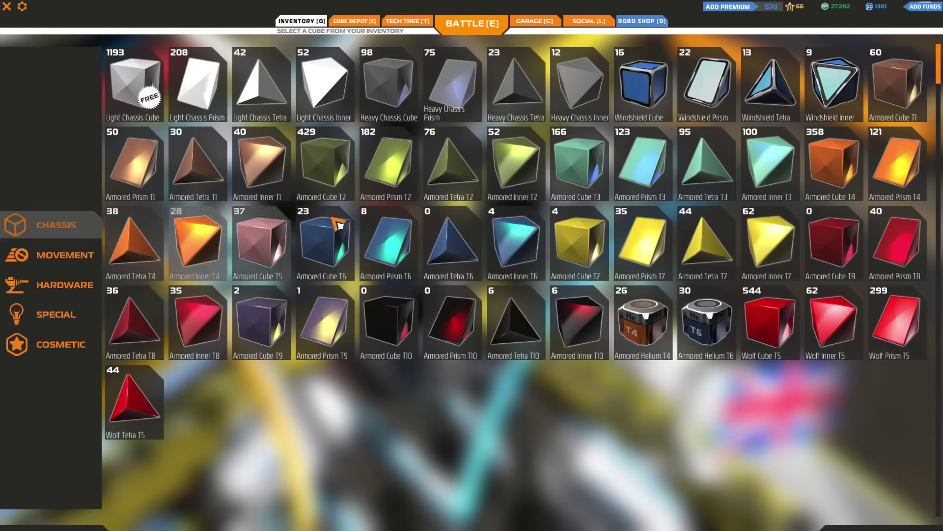
mouse_move(792, 253)
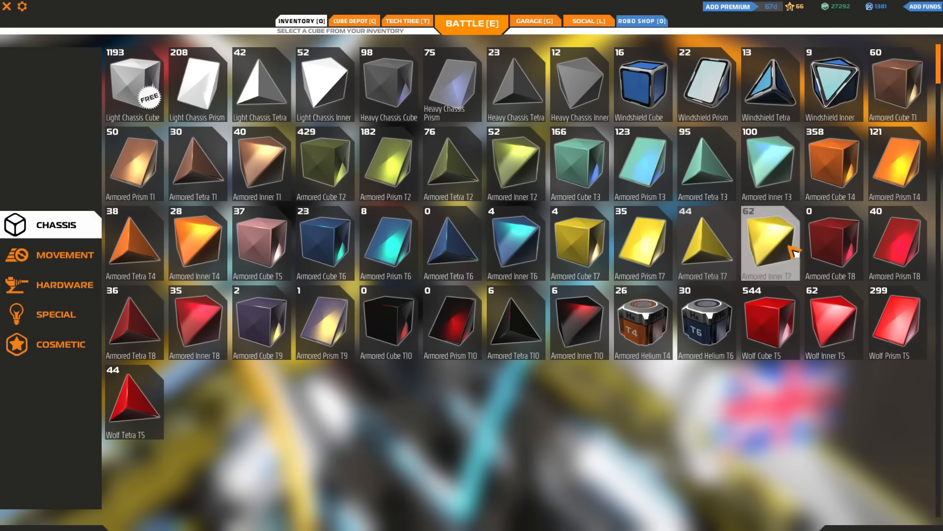
- Browse Armored Inner T7, Armored Prism T6 and the UK Holoflag, then switch part category
left_click(471, 23)
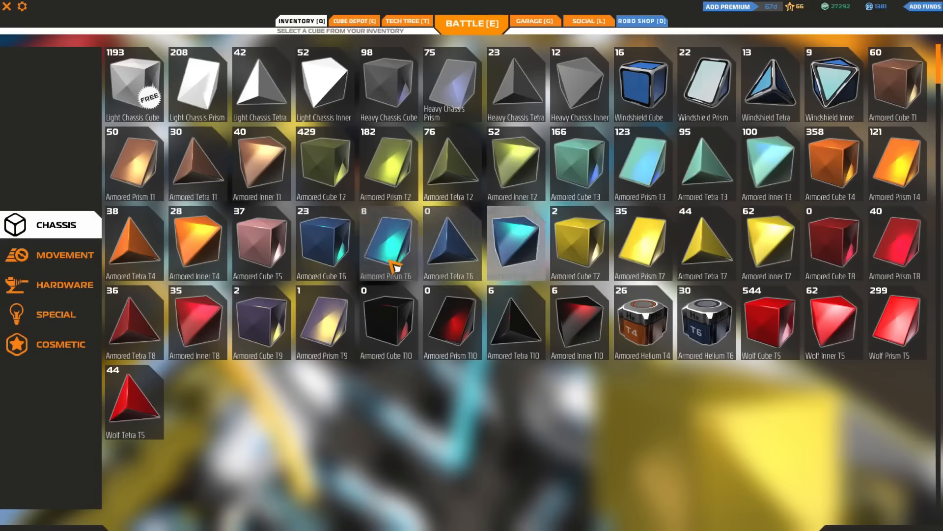
left_click(60, 344)
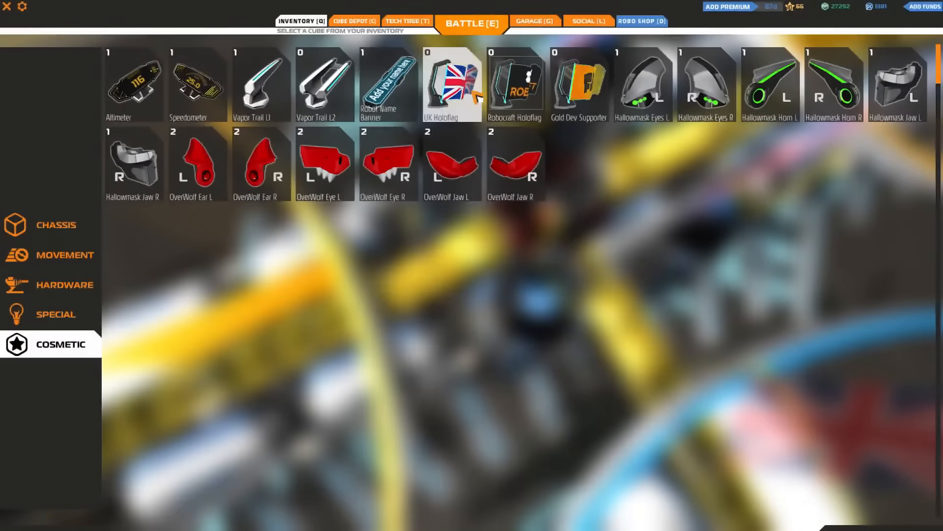
left_click(472, 24)
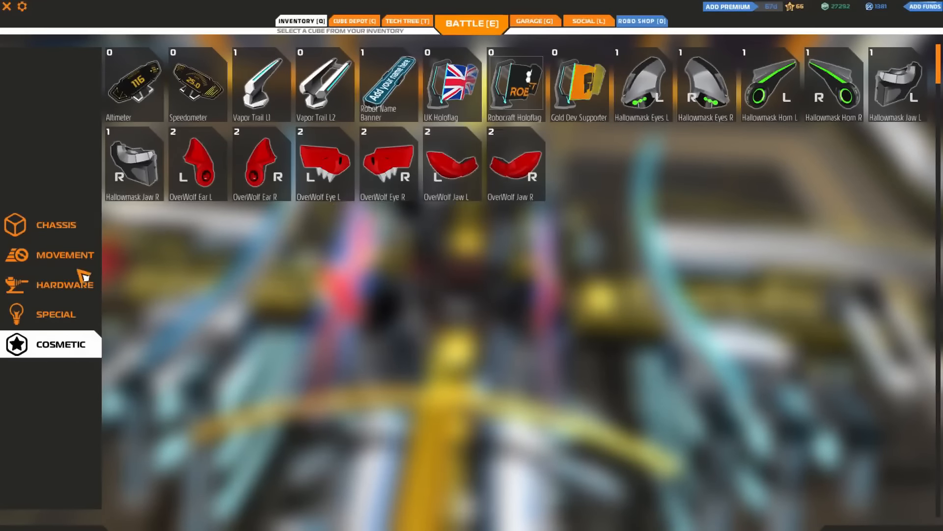
left_click(57, 313)
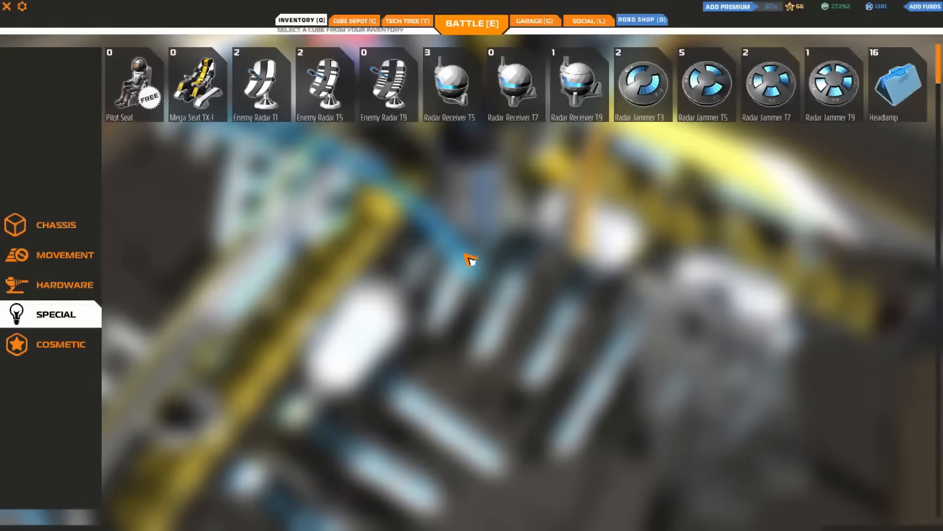
- Show the movement parts inventory and choose the Thruster T5
left_click(65, 255)
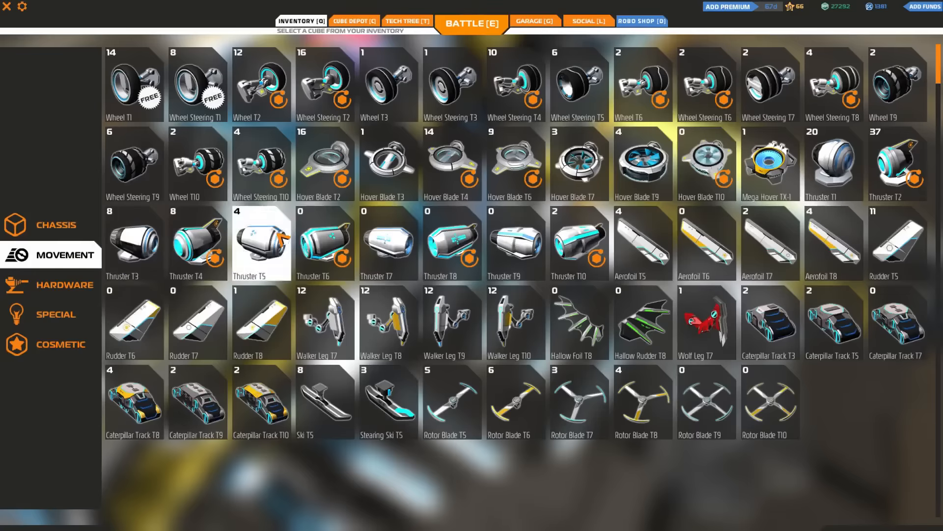
left_click(470, 23)
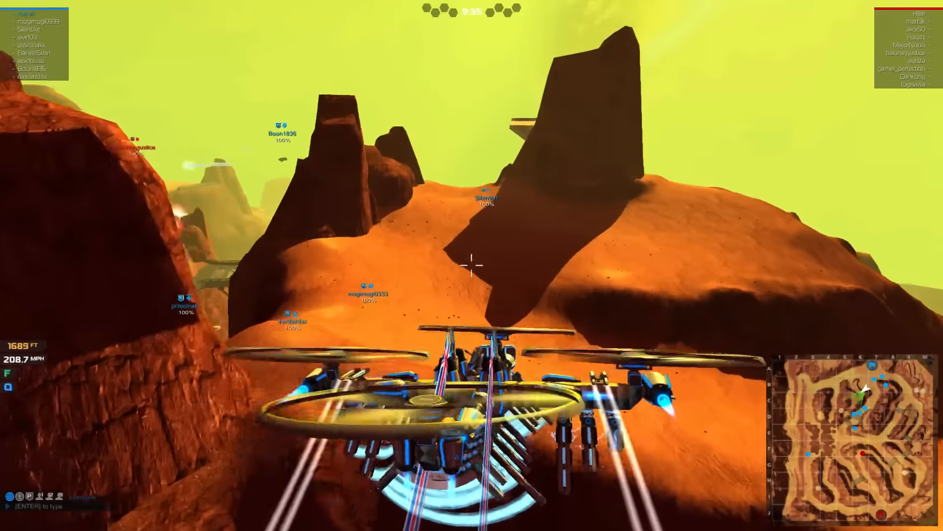
mouse_move(472, 265)
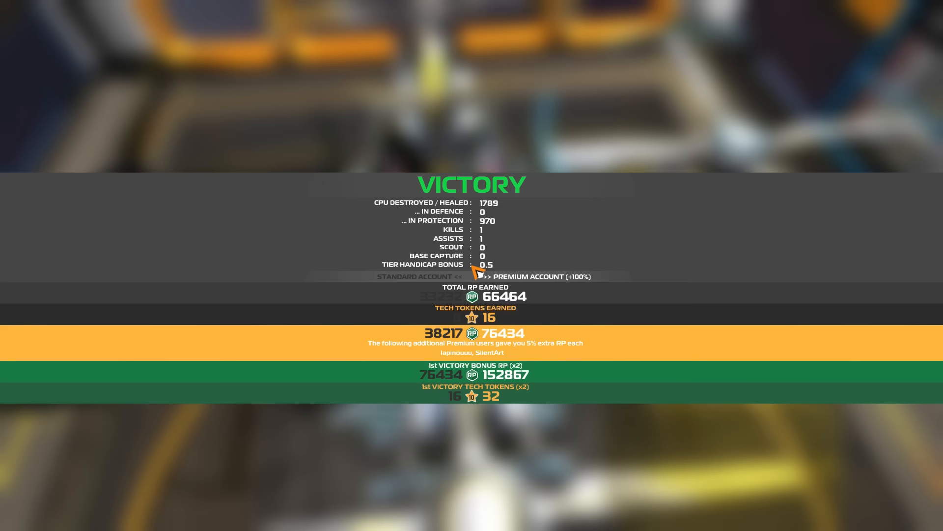
mouse_move(490, 315)
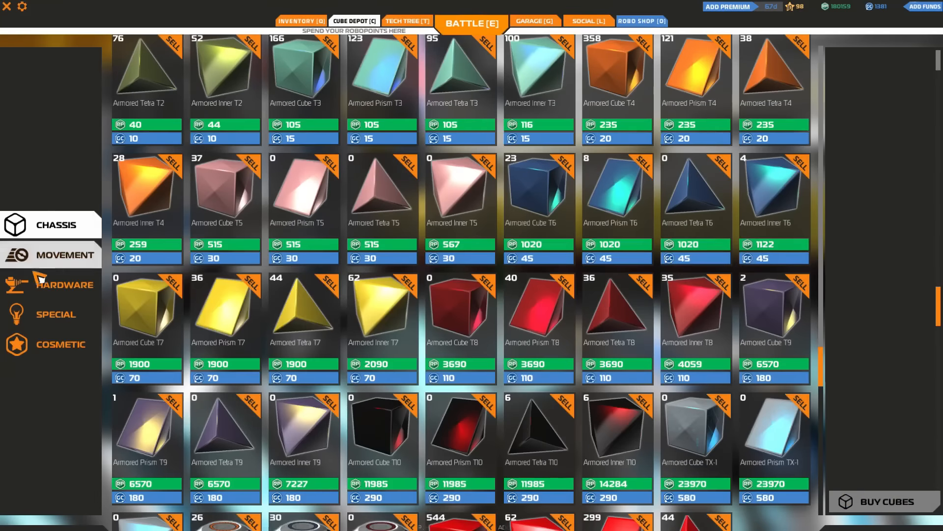
- Buy two Thruster T10 from the Cube Depot's movement category and confirm the purchase
left_click(63, 254)
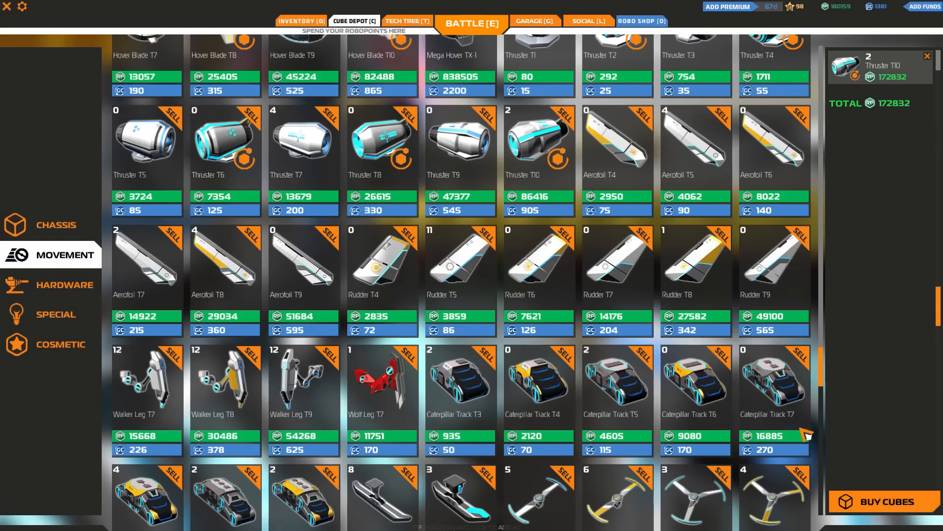
left_click(876, 502)
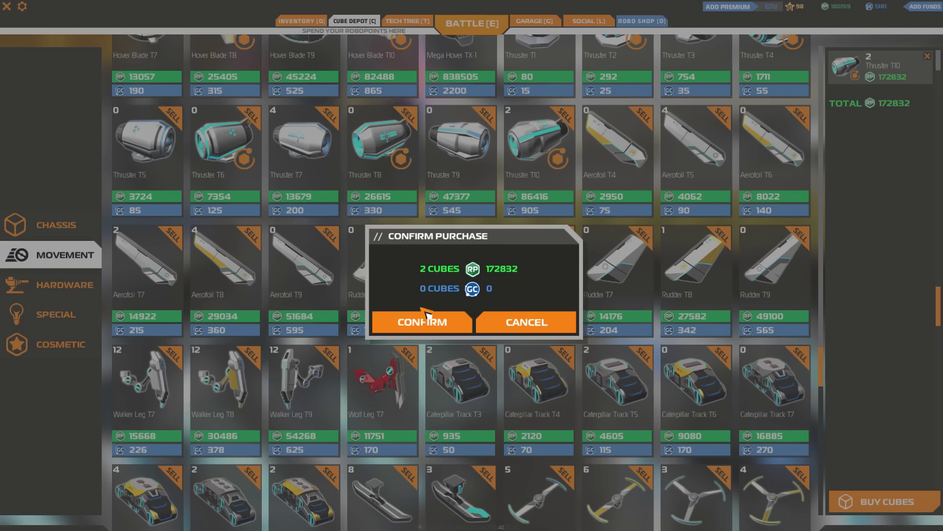
left_click(422, 321)
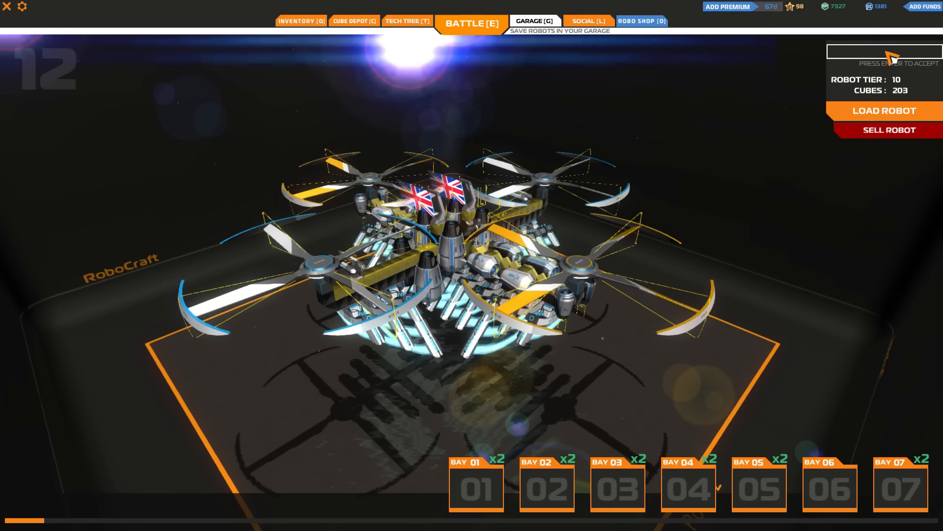
- Name the copter 'Sword of Damocles' and load it from the garage
type("Sword of Do")
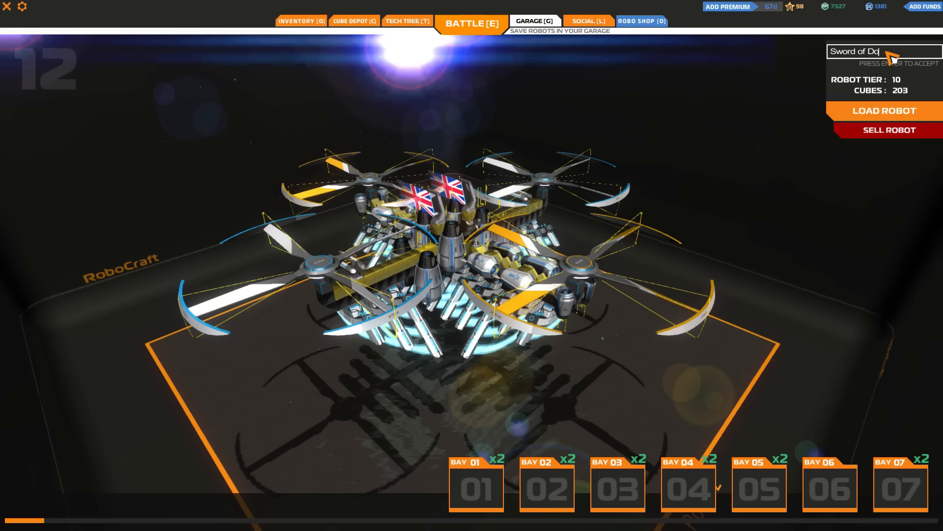
type("mocles")
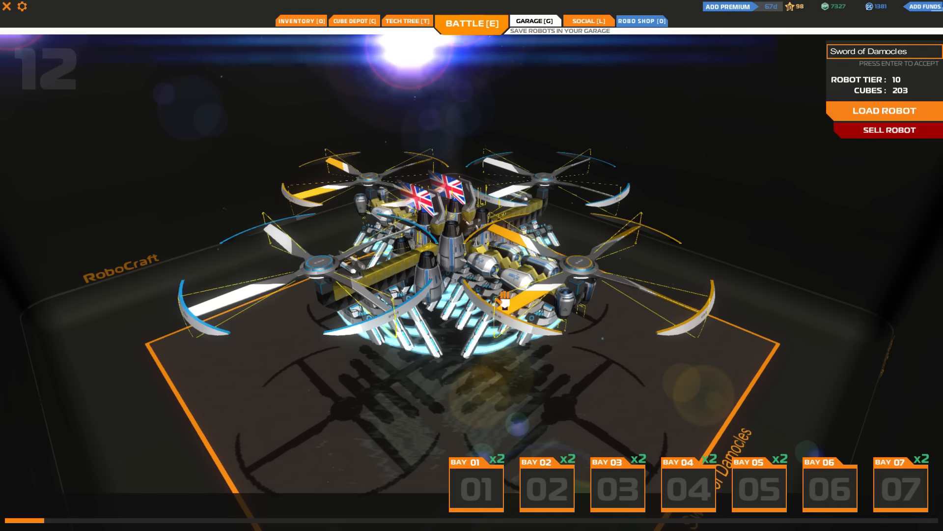
mouse_move(425, 94)
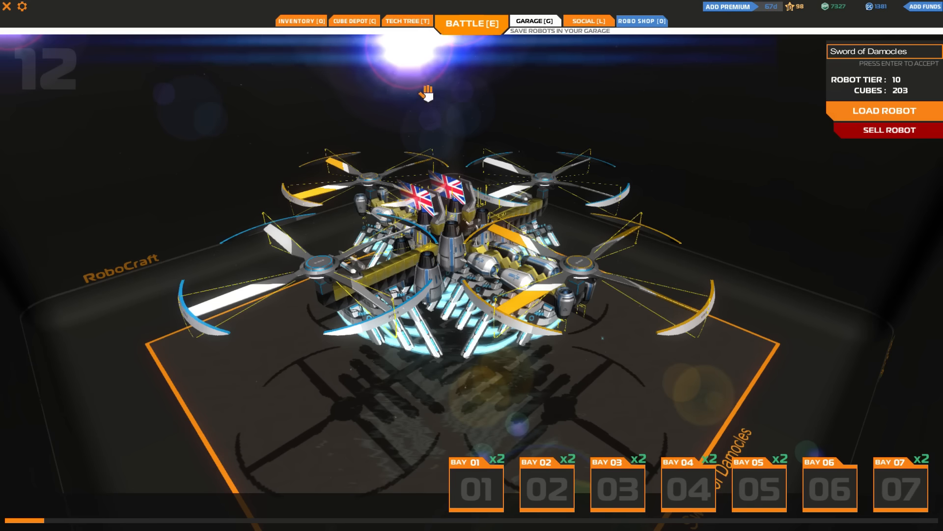
mouse_move(476, 93)
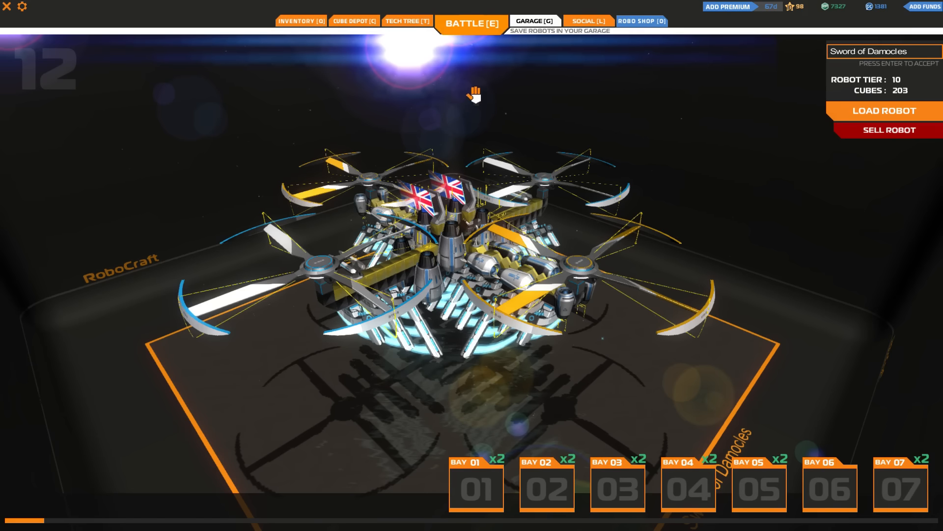
mouse_move(626, 362)
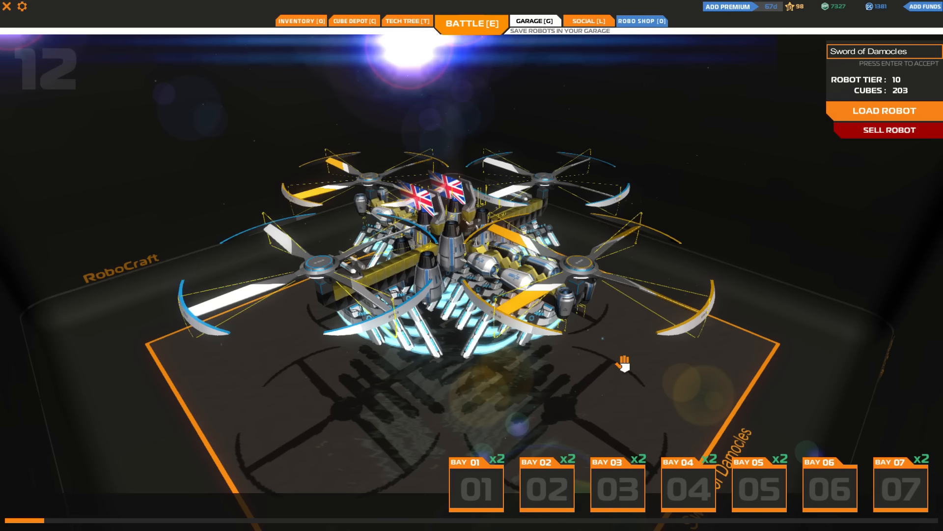
mouse_move(884, 110)
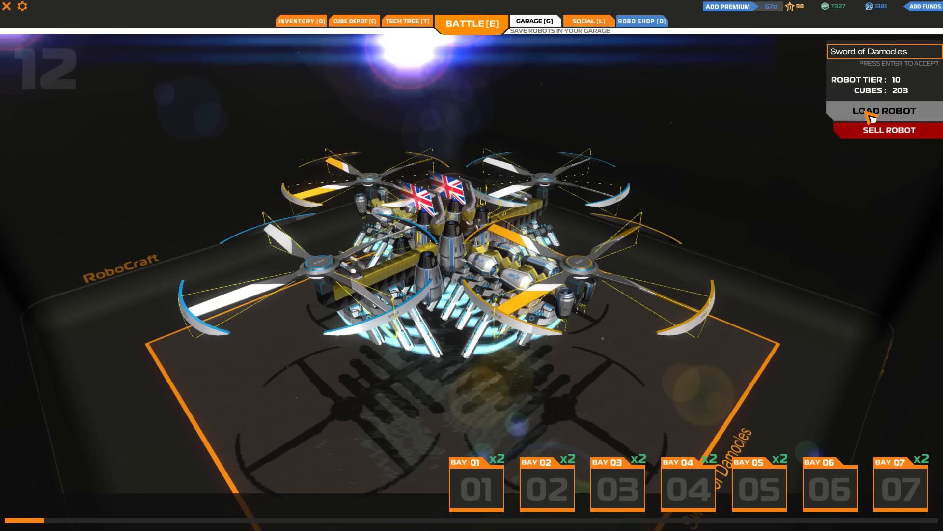
left_click(883, 111)
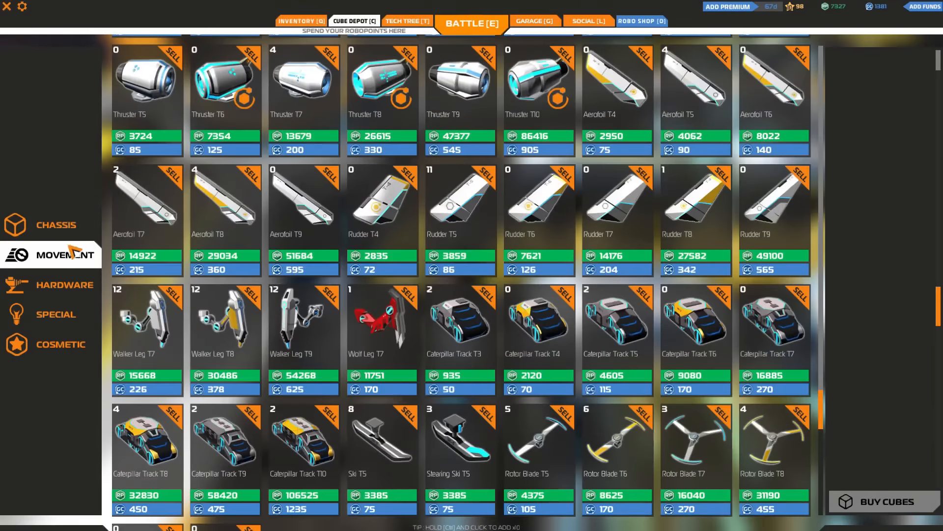
- Browse Armored Cube T7 in the depot's chassis blocks, then the movement parts for sale
left_click(52, 224)
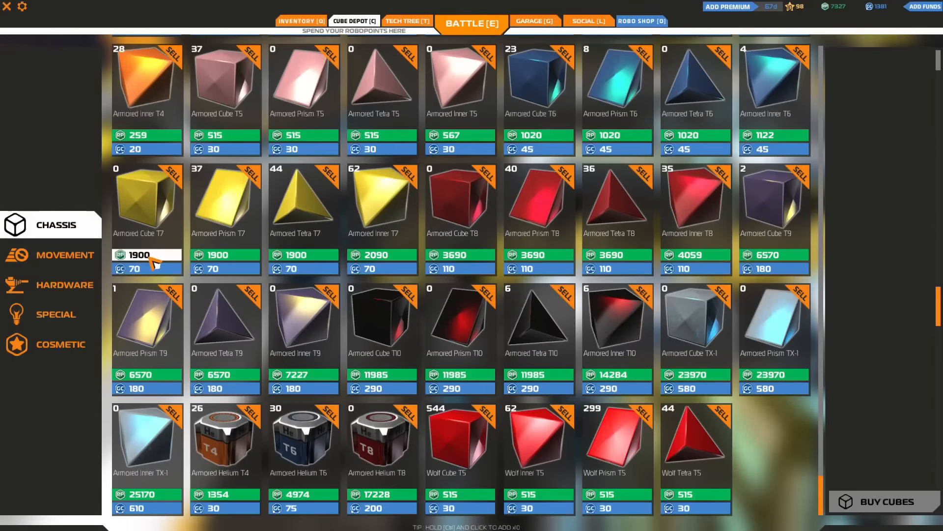
left_click(146, 202)
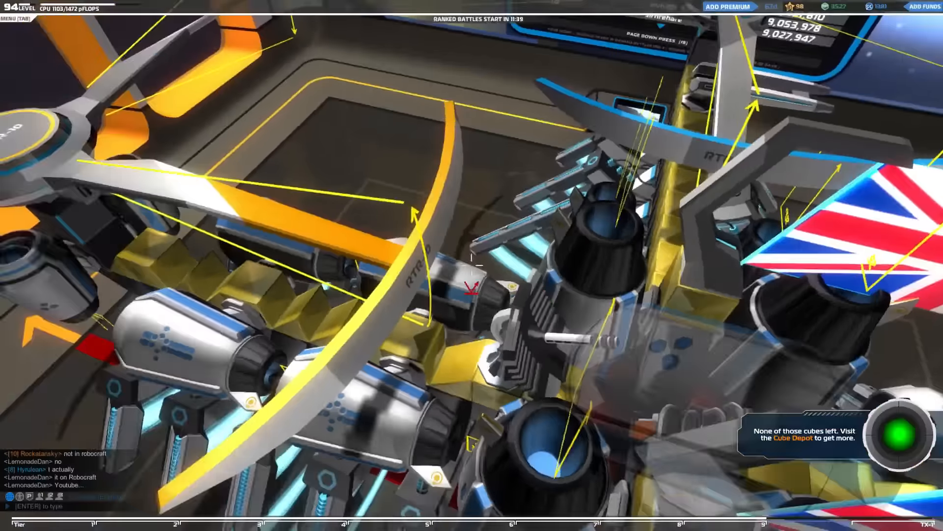
left_click(354, 21)
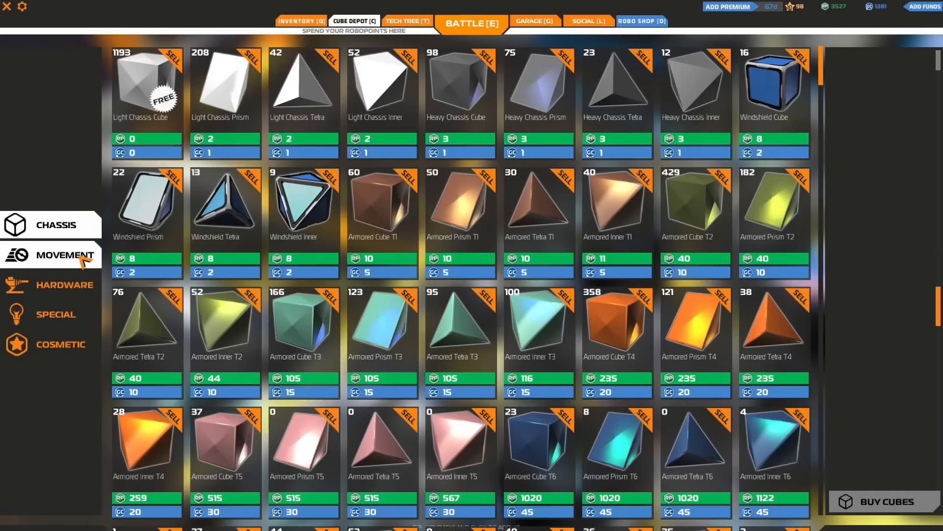
left_click(60, 253)
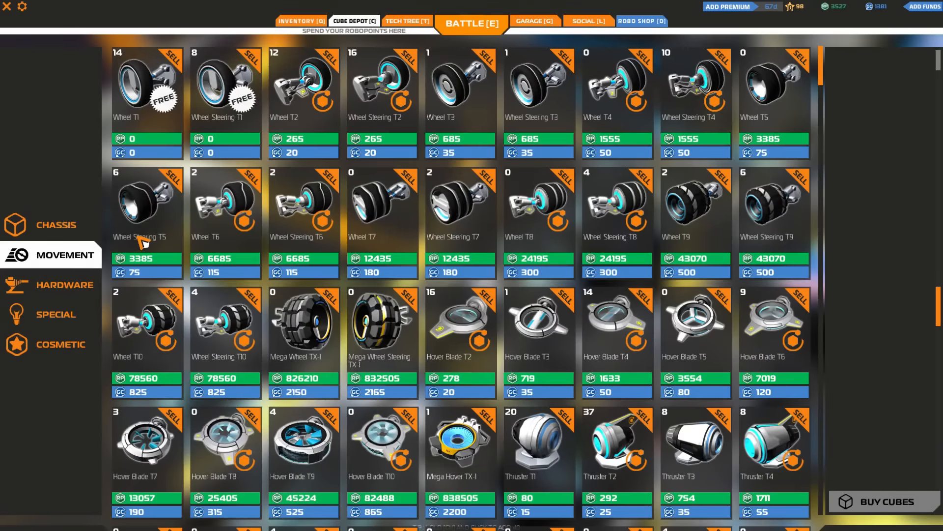
left_click(471, 23)
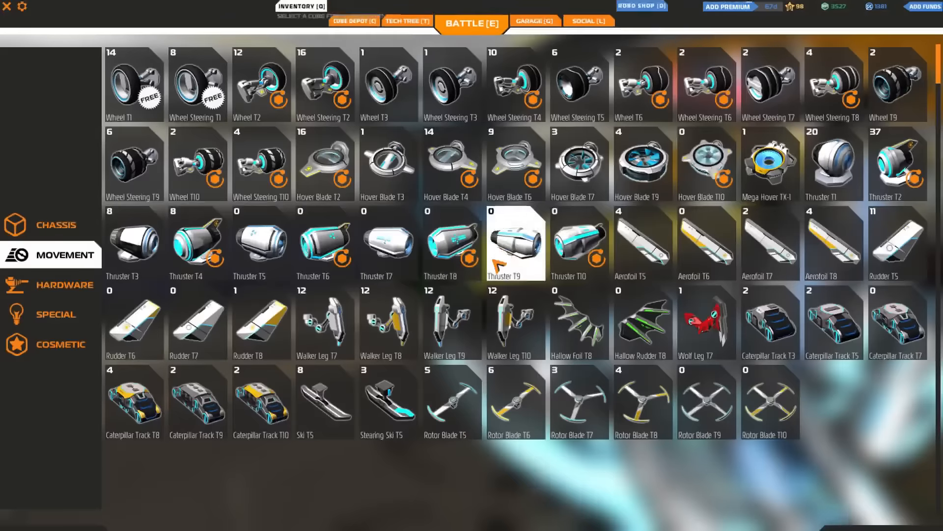
- Select the Hardware category to view owned weapons and plates
left_click(65, 285)
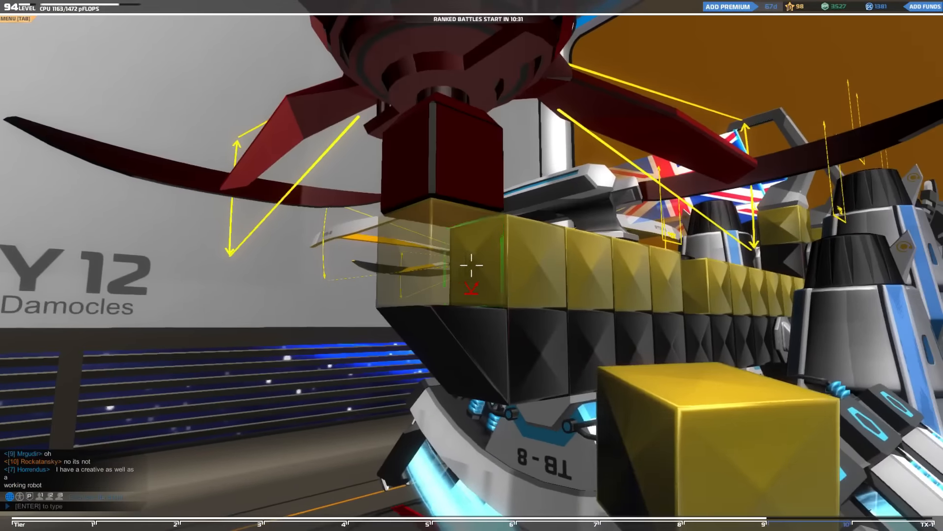
mouse_move(472, 265)
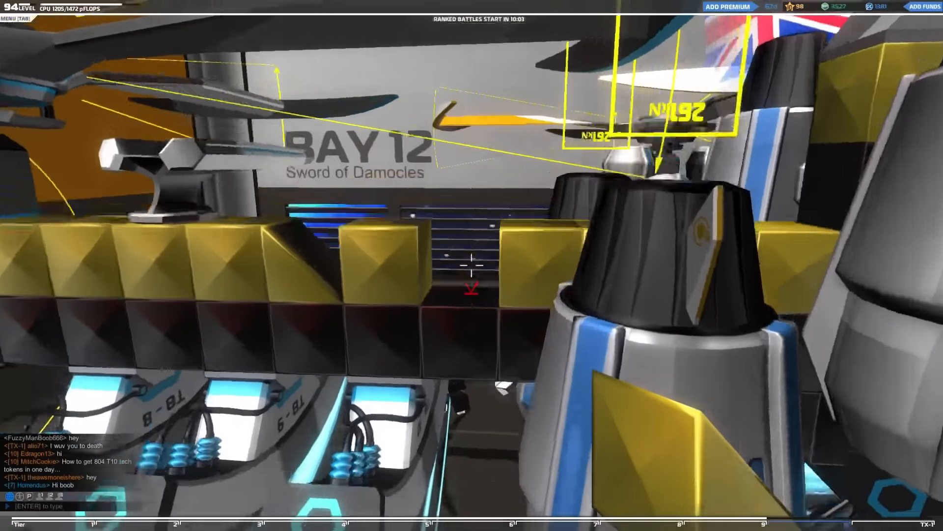
mouse_move(472, 264)
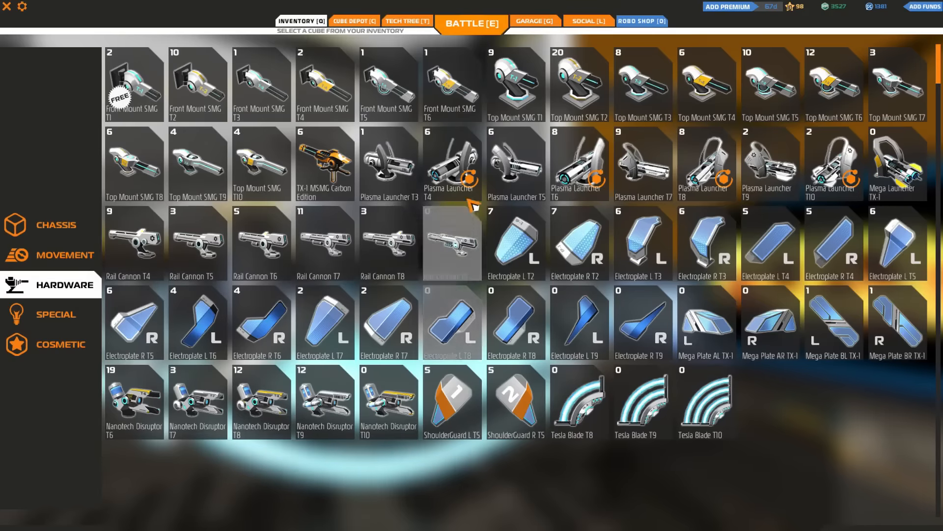
- Mount more Top Mount SMGs under the copter and bring up the game mode selection
left_click(471, 23)
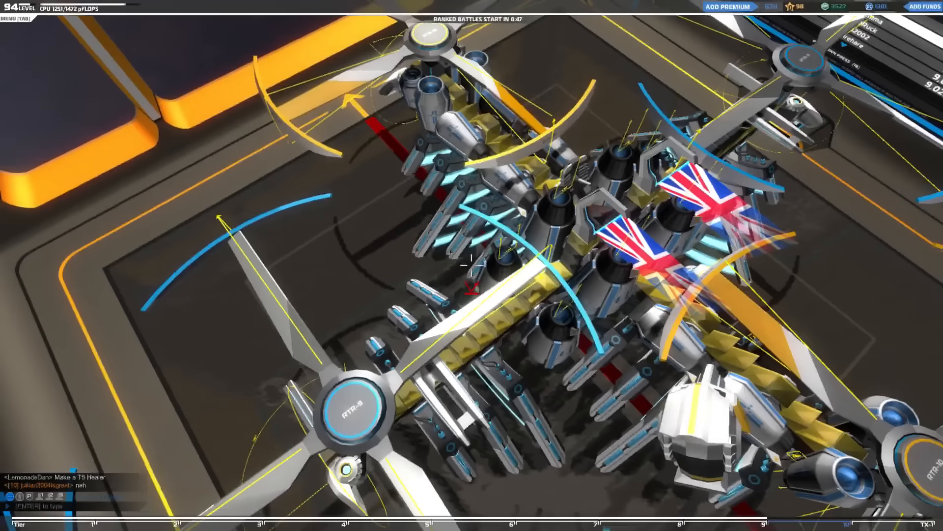
left_click(471, 23)
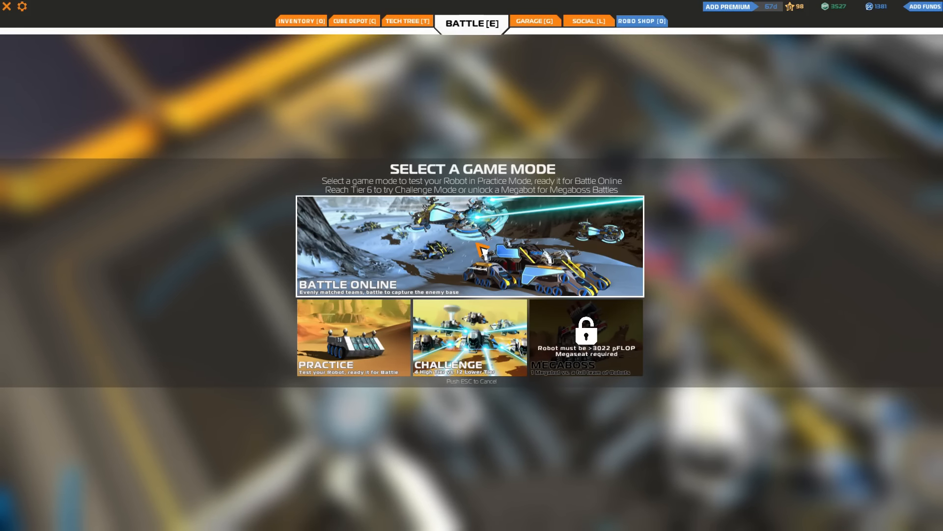
- Join a Battle Online match and fly the copter across the snowy map toward the enemy
left_click(470, 246)
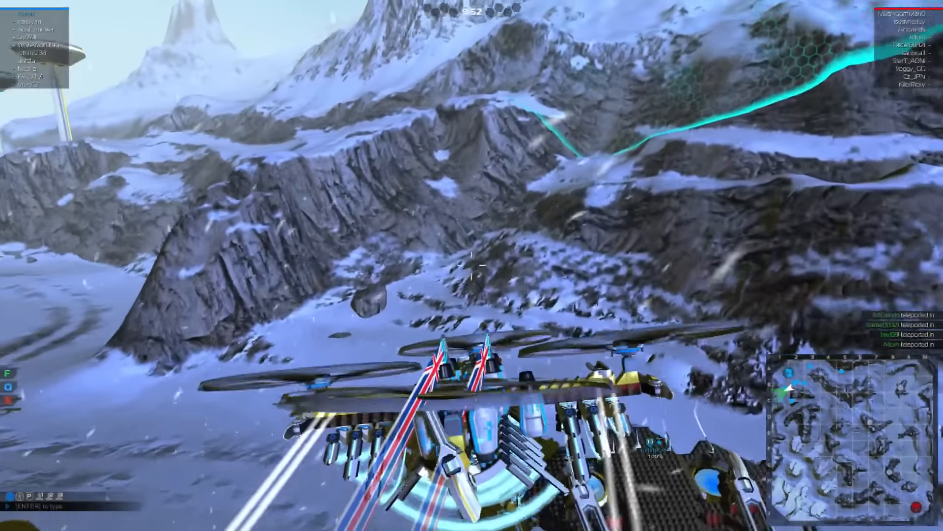
mouse_move(472, 266)
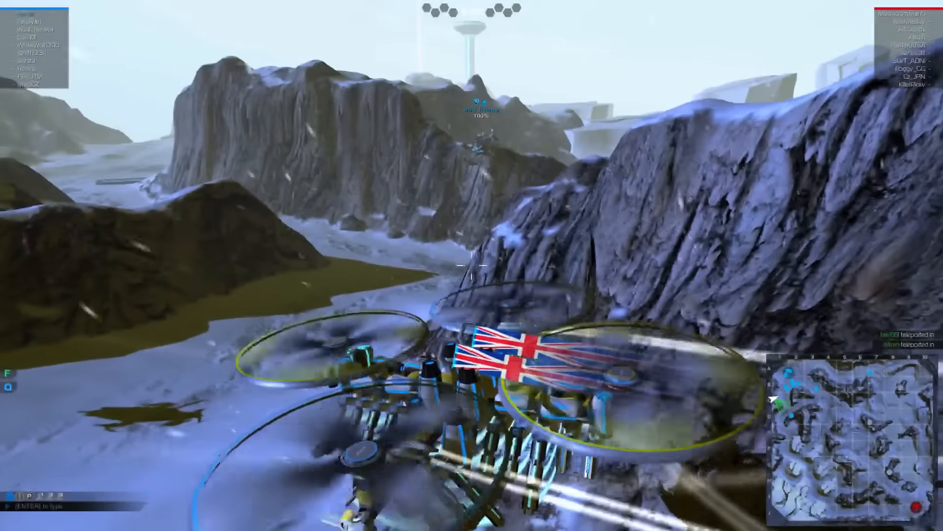
mouse_move(471, 266)
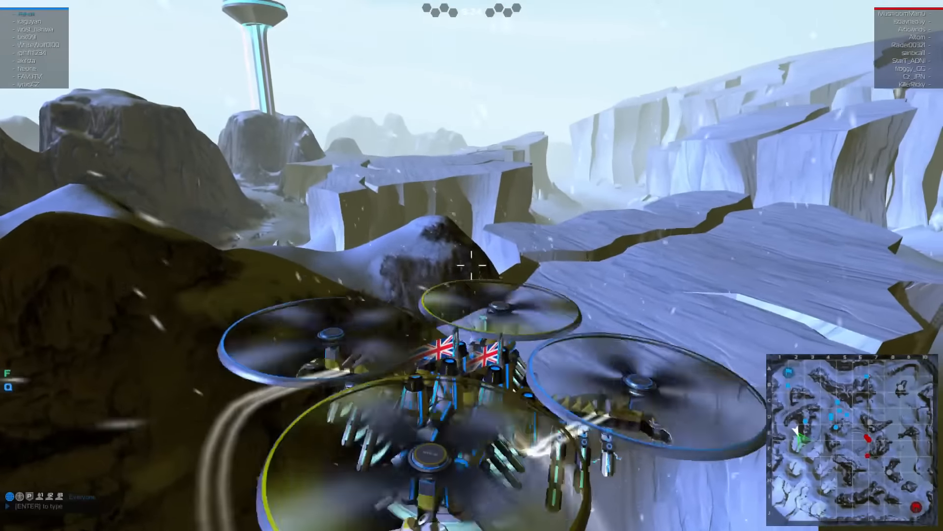
mouse_move(470, 266)
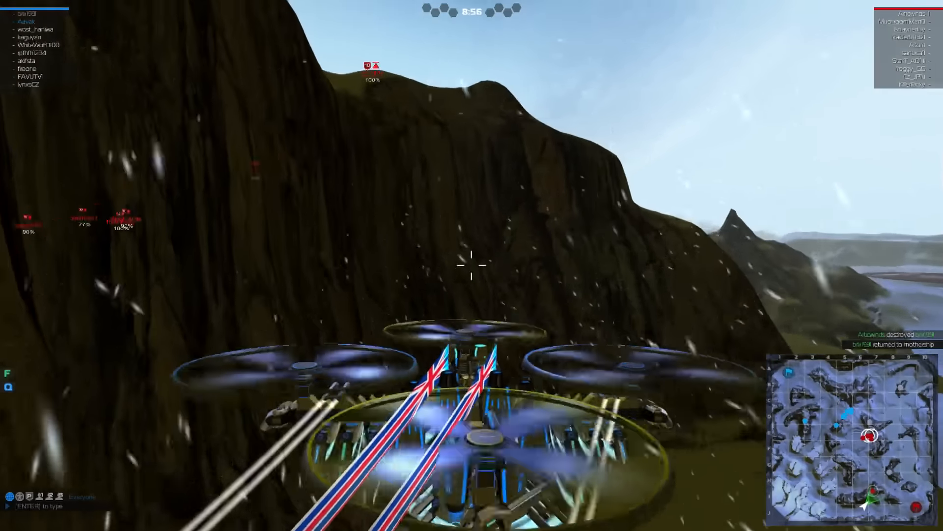
mouse_move(472, 261)
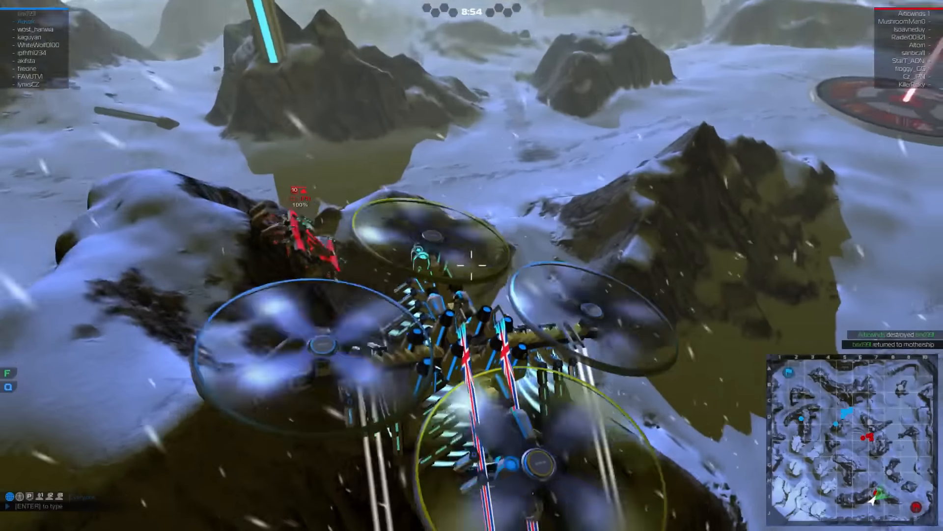